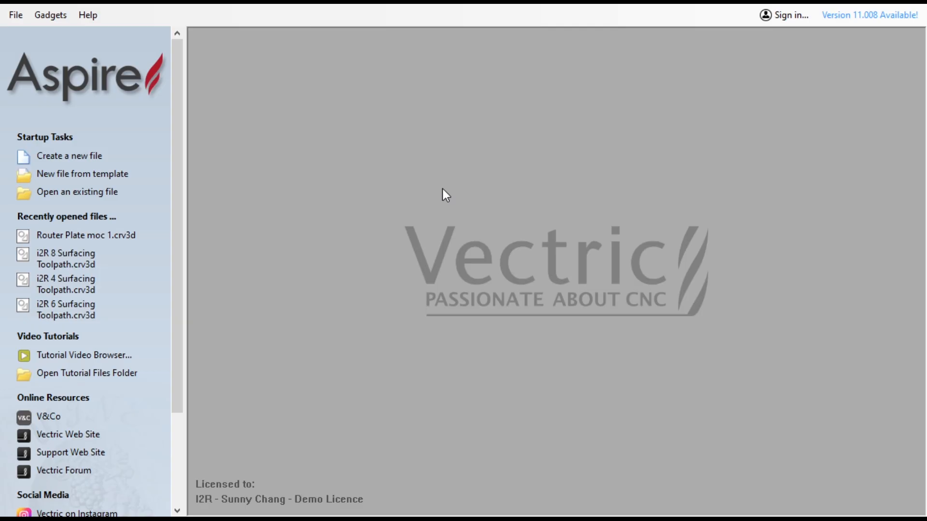
pyautogui.moveTo(346, 154)
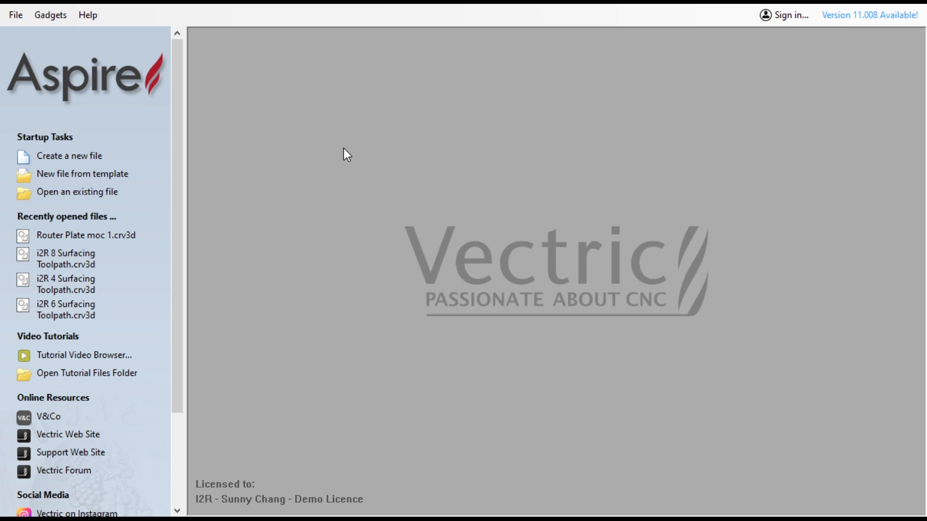
pyautogui.moveTo(70, 156)
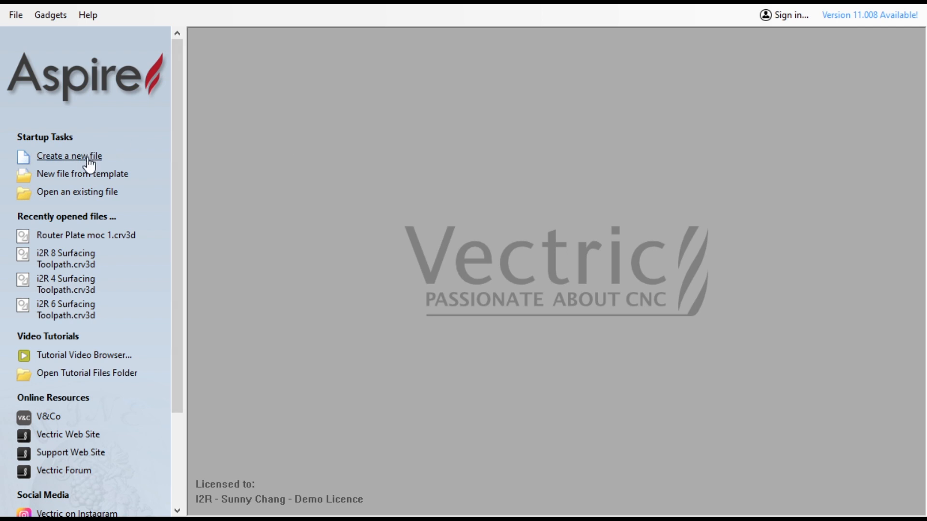
# Start a new single-sided job 24 by 48 inches, 0.5 inch thick, Z zero on the material surface
pyautogui.click(69, 156)
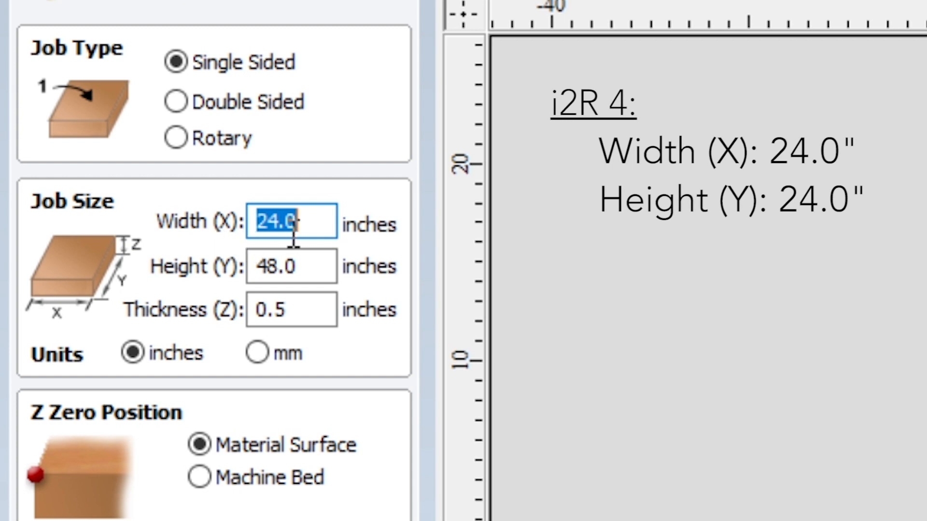
pyautogui.click(291, 266)
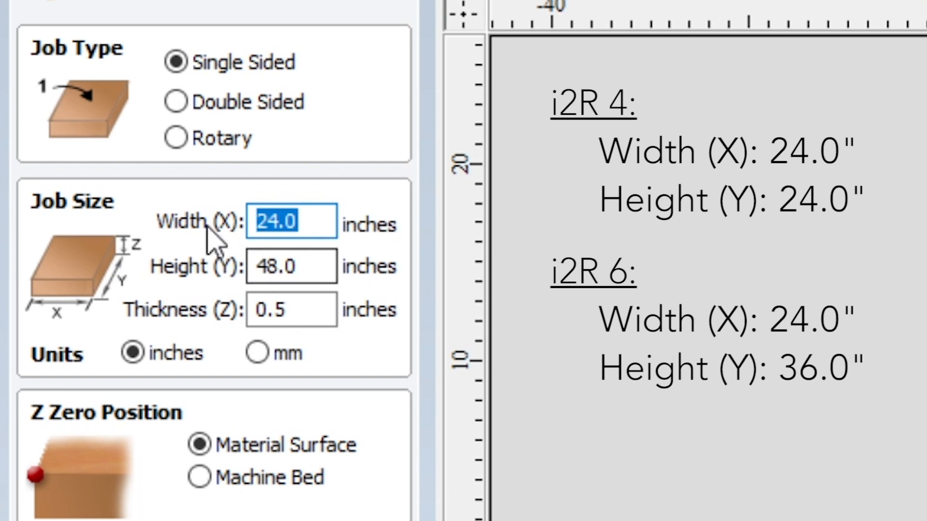
pyautogui.moveTo(239, 243)
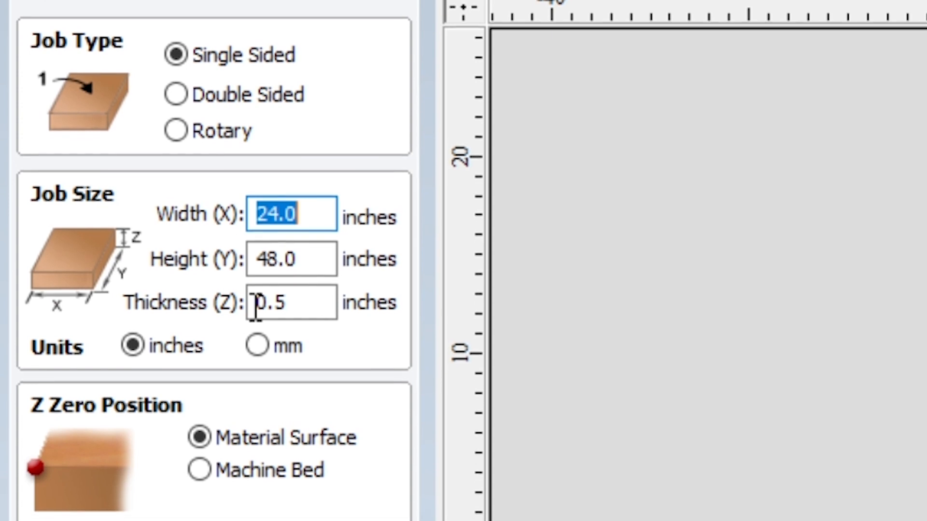
pyautogui.scroll(-3)
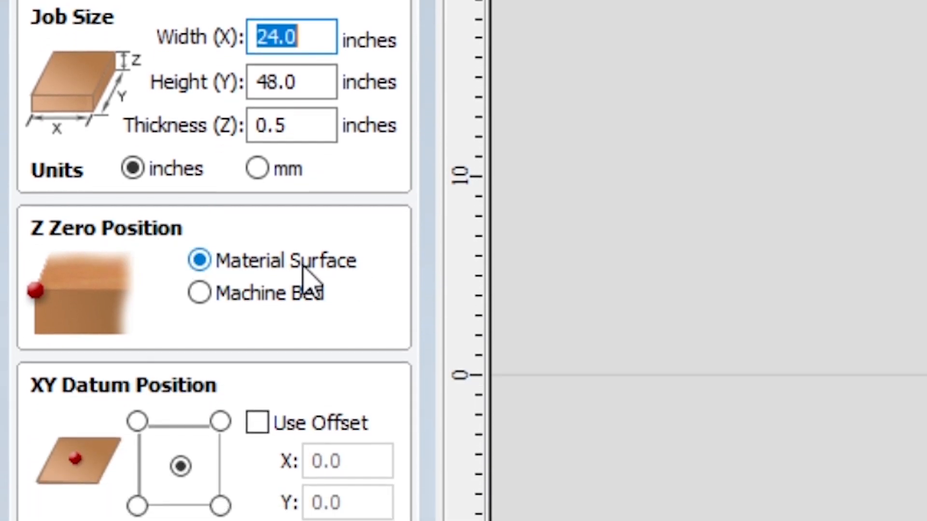
pyautogui.scroll(-3)
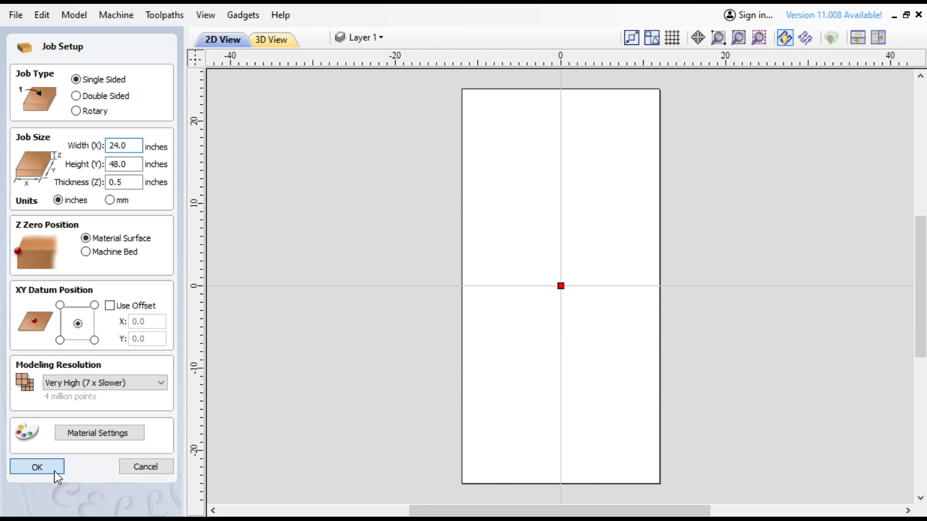
# Confirm Job Setup so the blank 24 by 48 inch sheet appears in the workspace
pyautogui.click(35, 467)
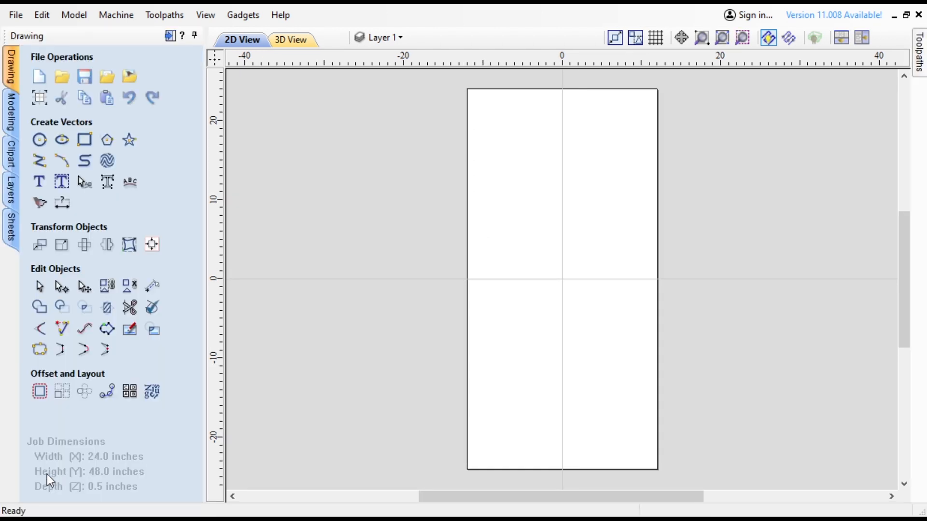
pyautogui.moveTo(471, 194)
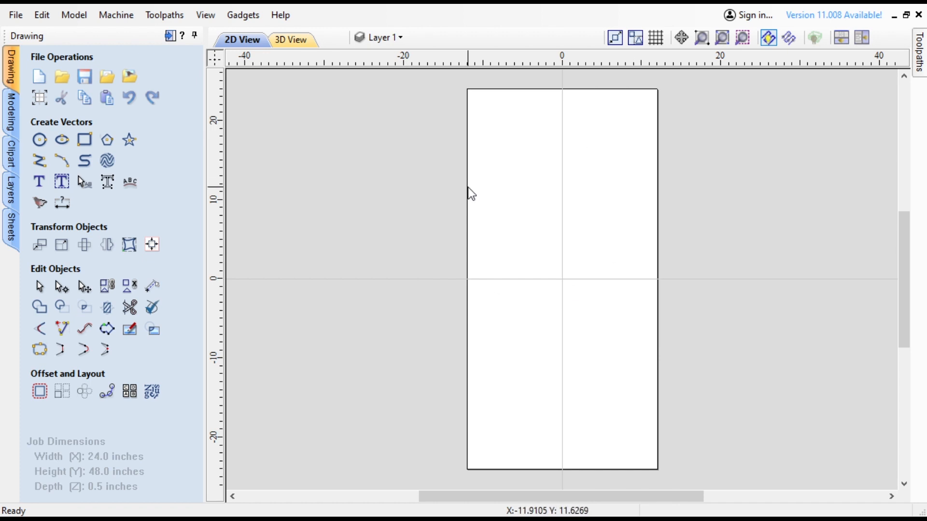
pyautogui.moveTo(337, 192)
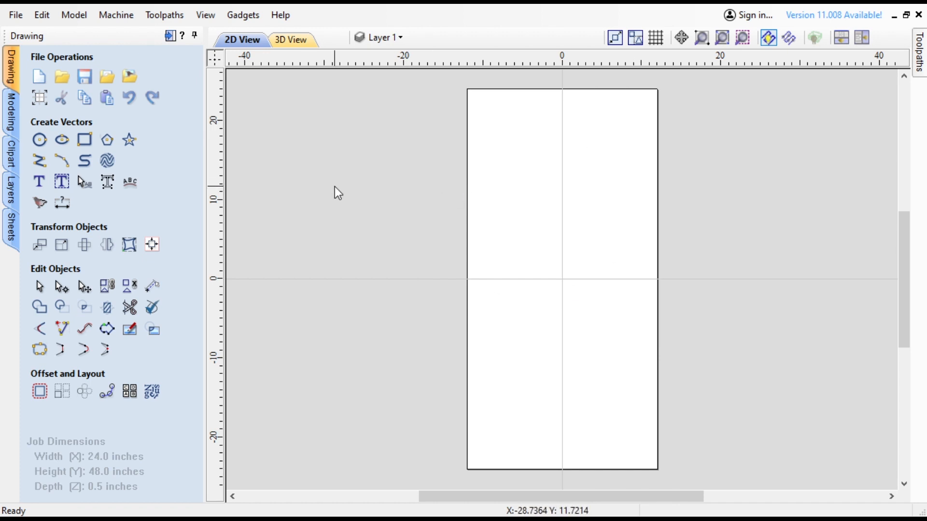
pyautogui.moveTo(349, 262)
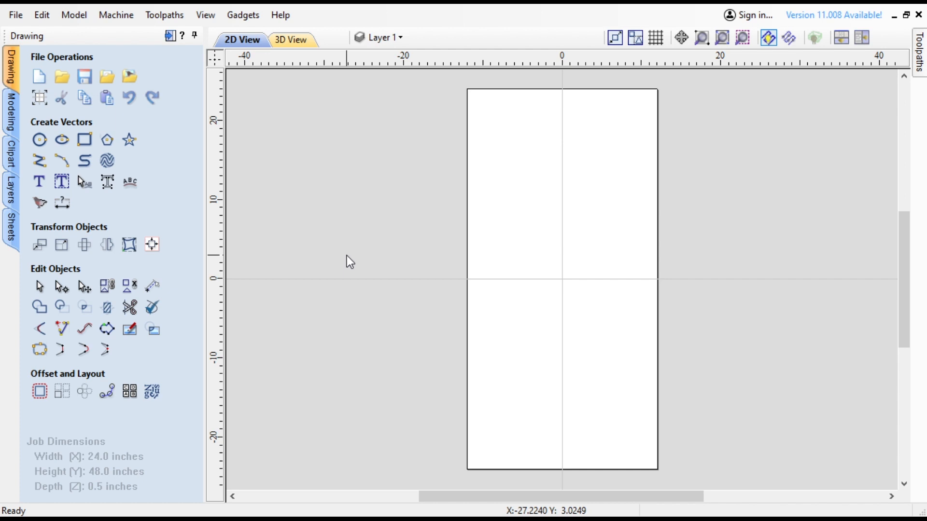
pyautogui.moveTo(27, 186)
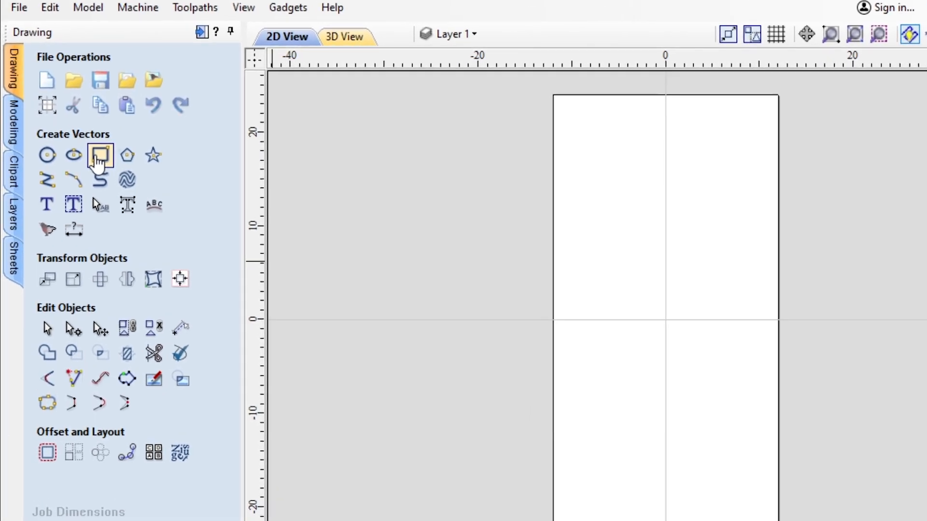
# Begin a rectangle centred at 0,0 and select its width to enter 24.0 by 48.0 inches
pyautogui.click(99, 155)
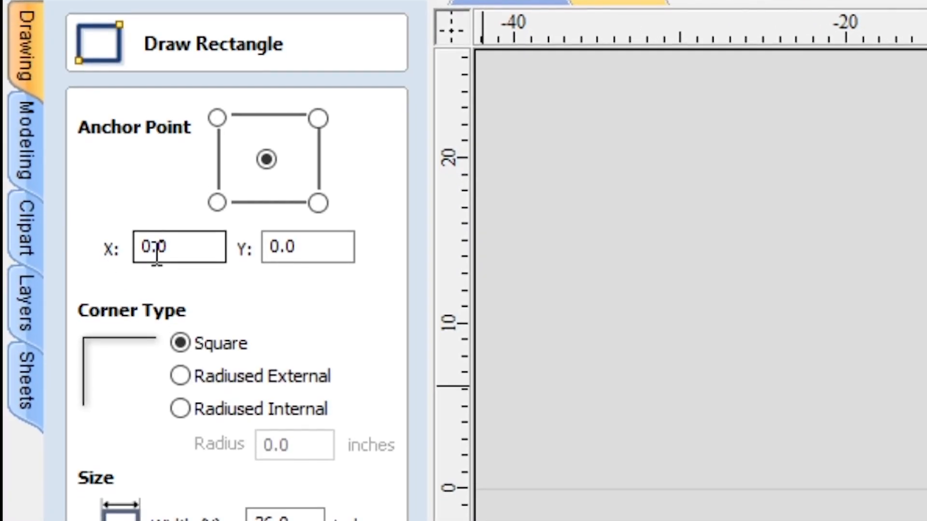
pyautogui.scroll(-3)
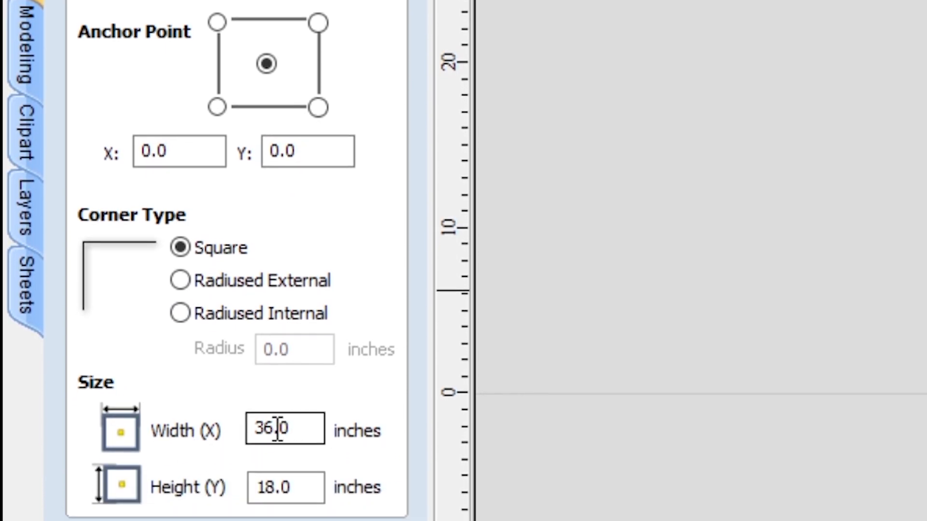
pyautogui.doubleClick(284, 429)
pyautogui.write('24')
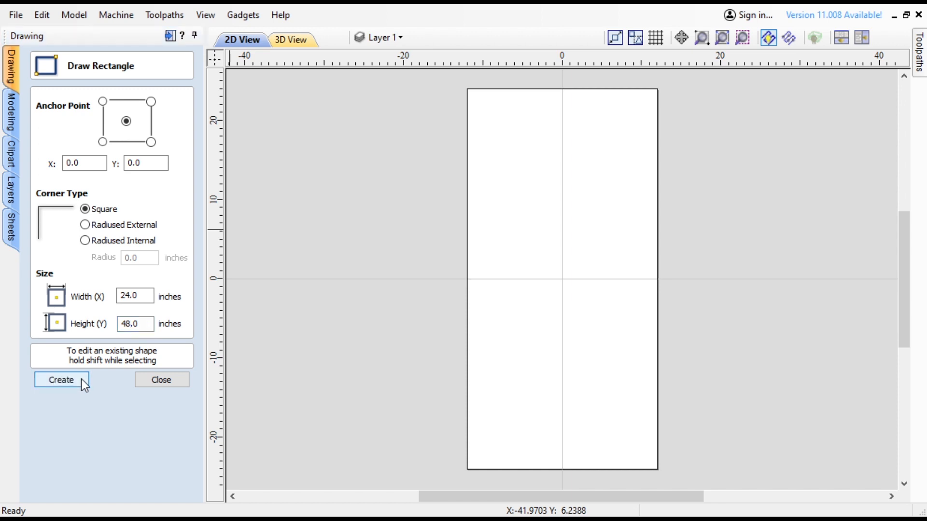
pyautogui.moveTo(161, 402)
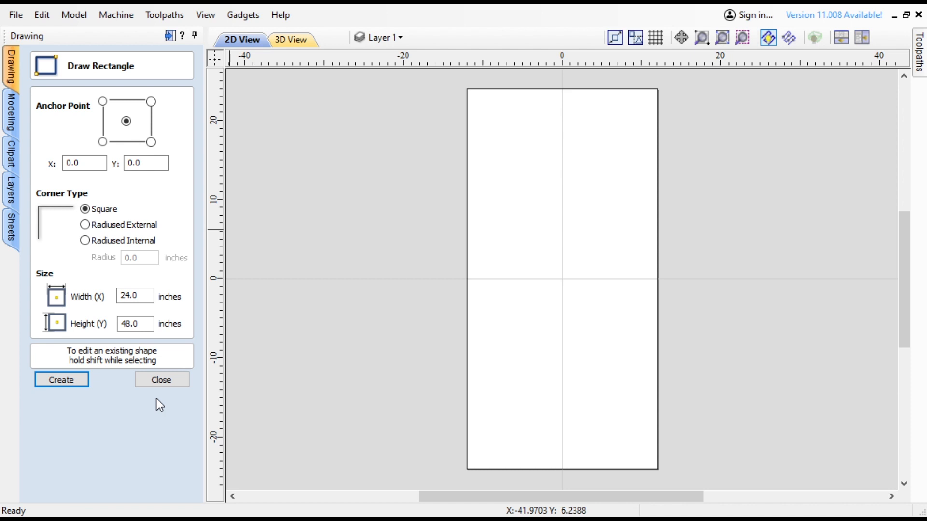
pyautogui.moveTo(479, 231)
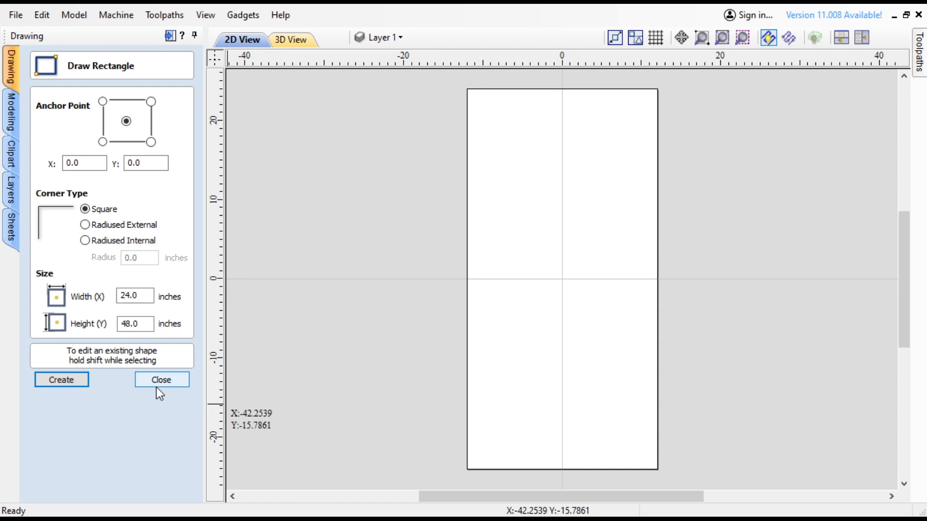
# Close the Draw Rectangle form, leaving the 24 by 48 inch sheet outline
pyautogui.click(162, 379)
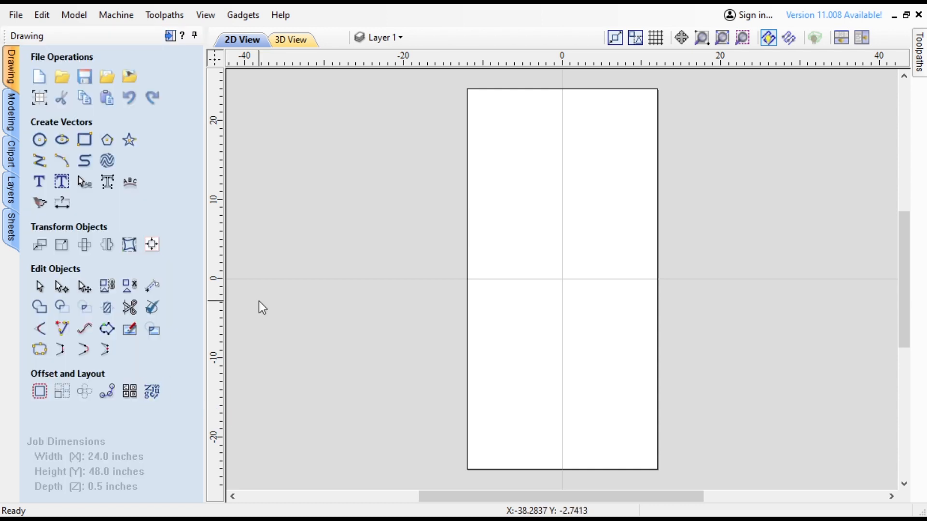
pyautogui.moveTo(471, 229)
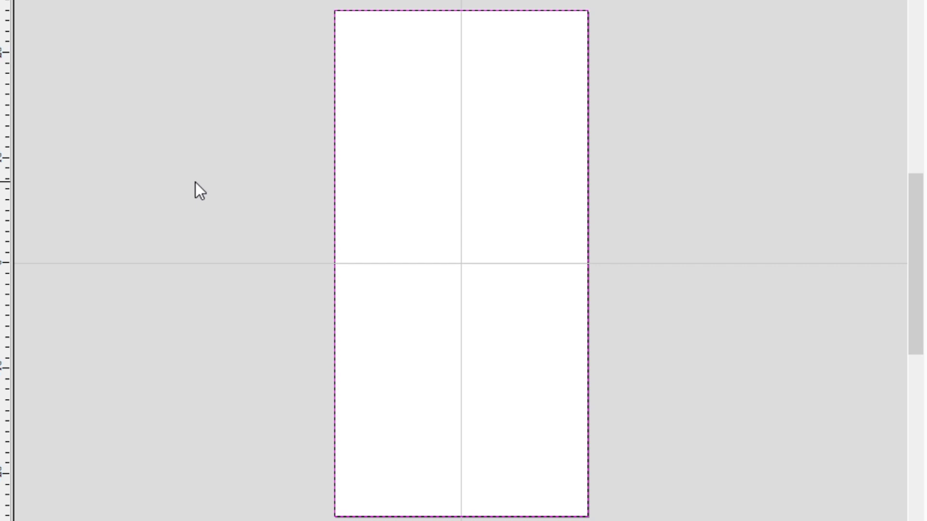
pyautogui.moveTo(201, 198)
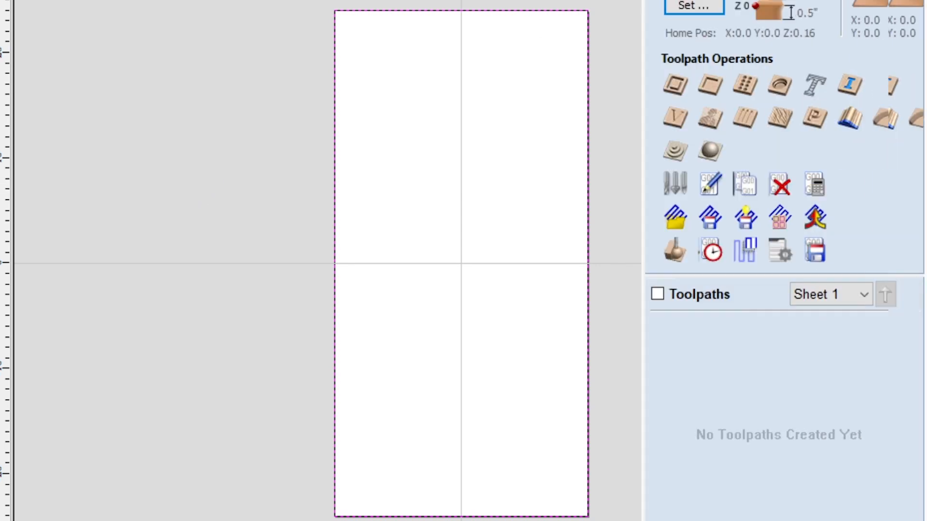
pyautogui.moveTo(708, 85)
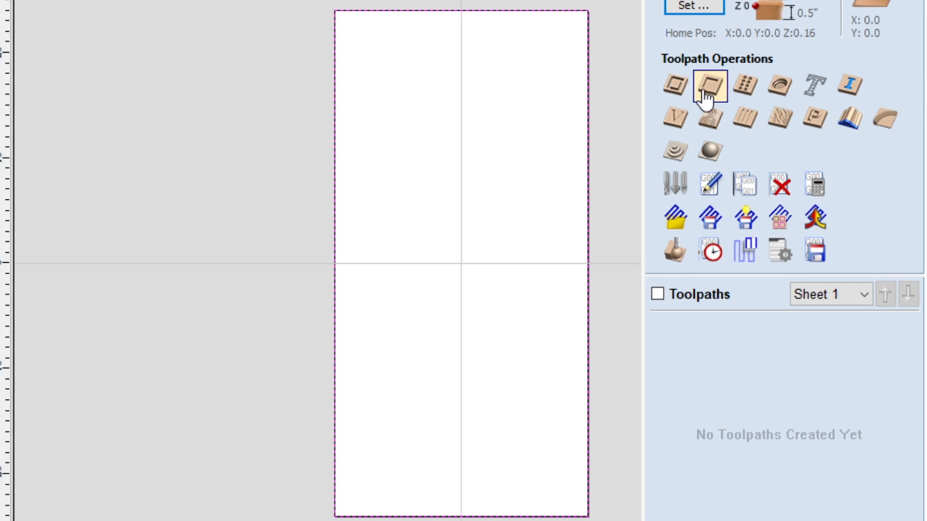
# Begin a pocket toolpath using the 1.5 inch surfacing tool with raster clearing
pyautogui.click(710, 85)
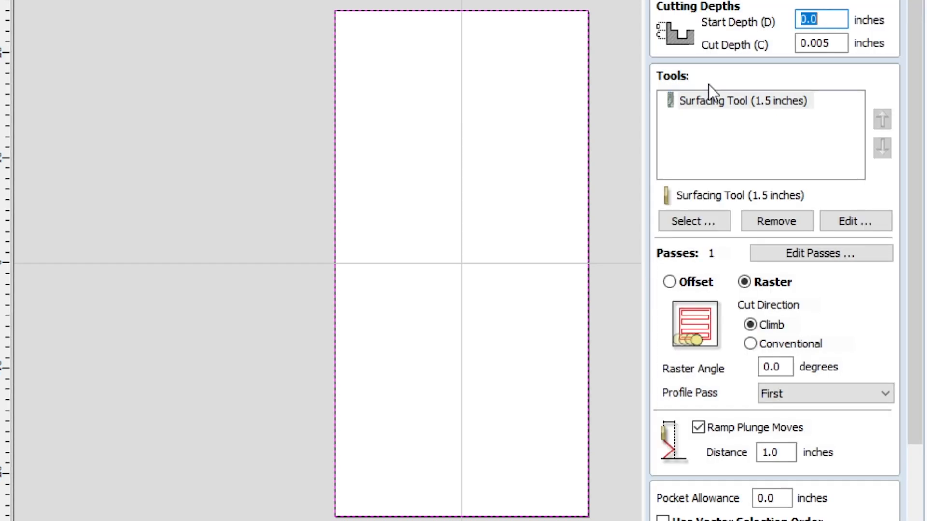
pyautogui.moveTo(712, 73)
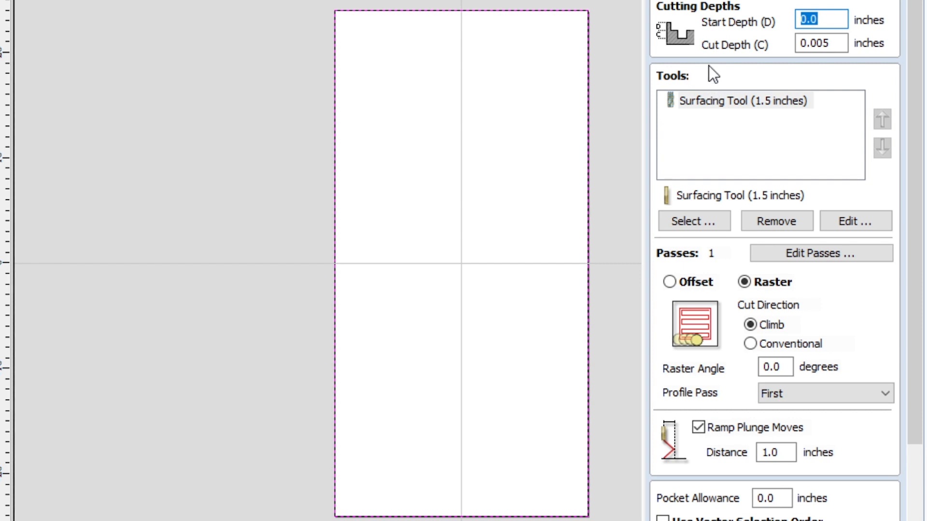
pyautogui.moveTo(834, 45)
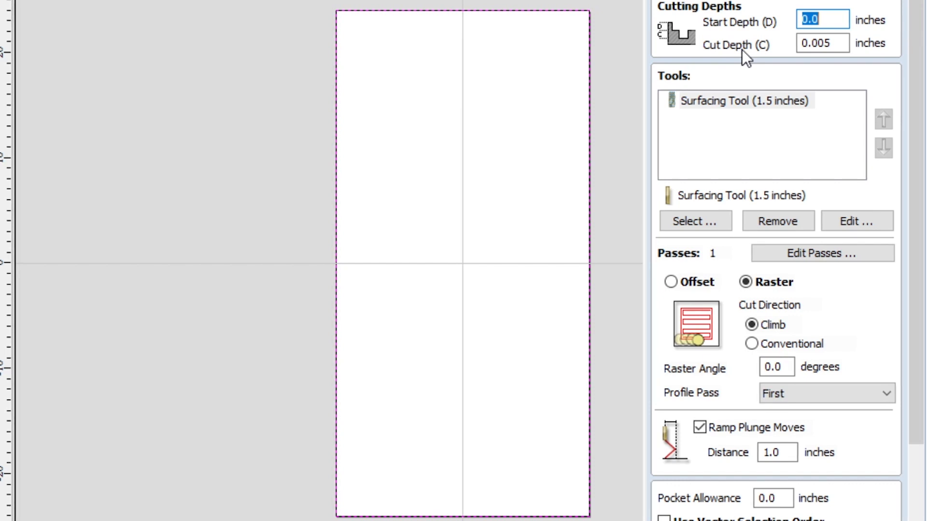
pyautogui.moveTo(766, 118)
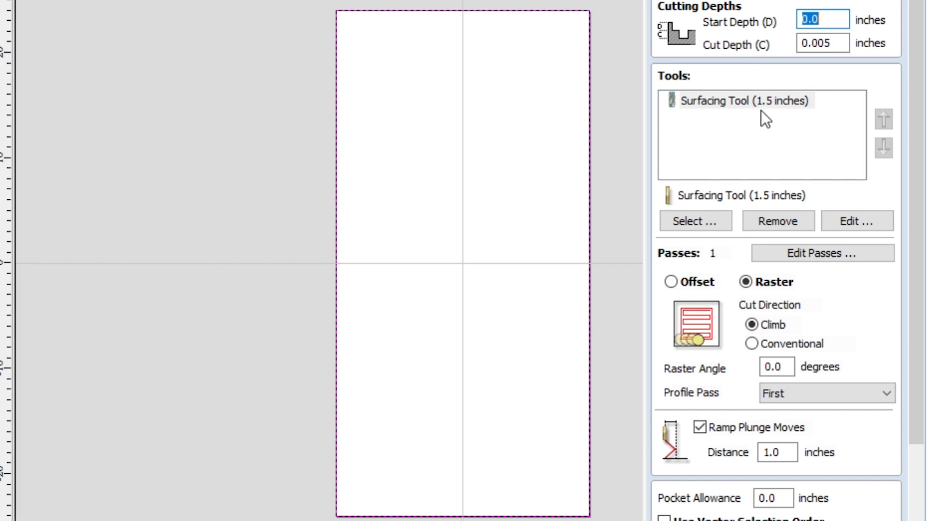
pyautogui.moveTo(697, 115)
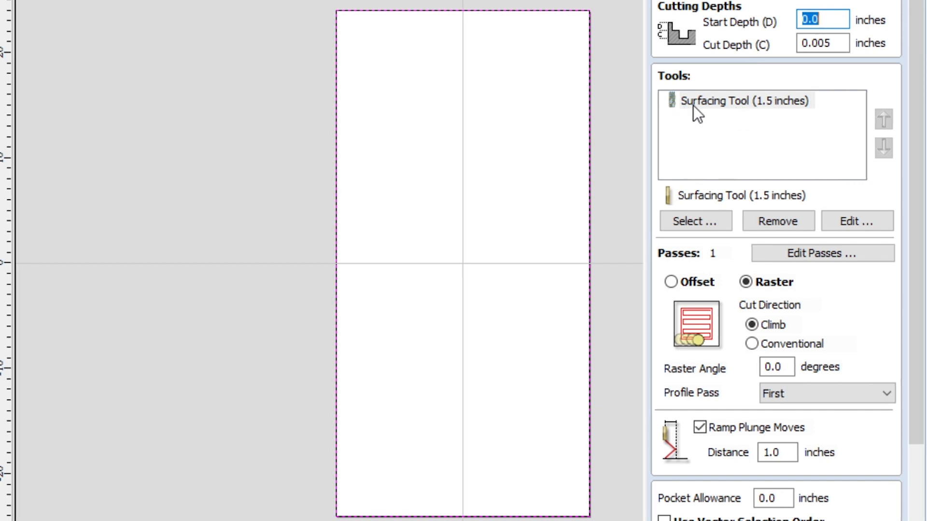
pyautogui.moveTo(771, 115)
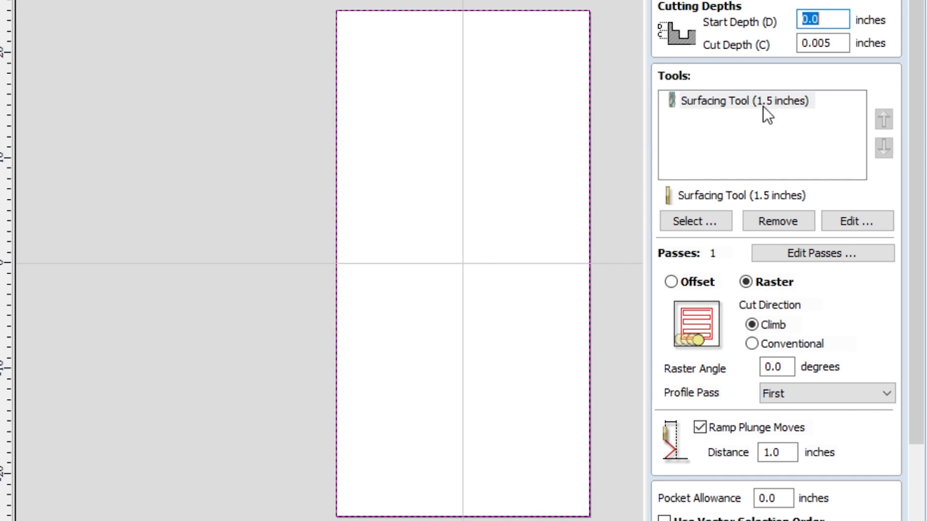
pyautogui.click(857, 221)
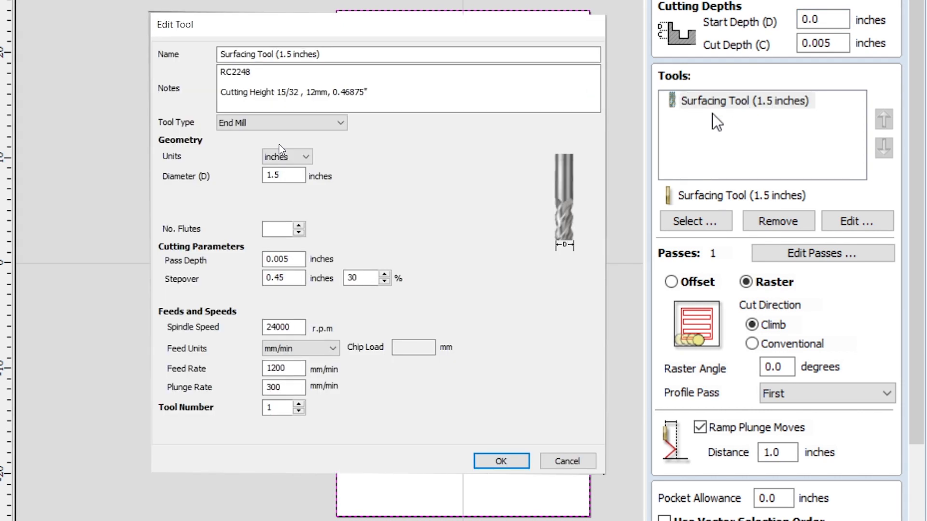
pyautogui.moveTo(250, 154)
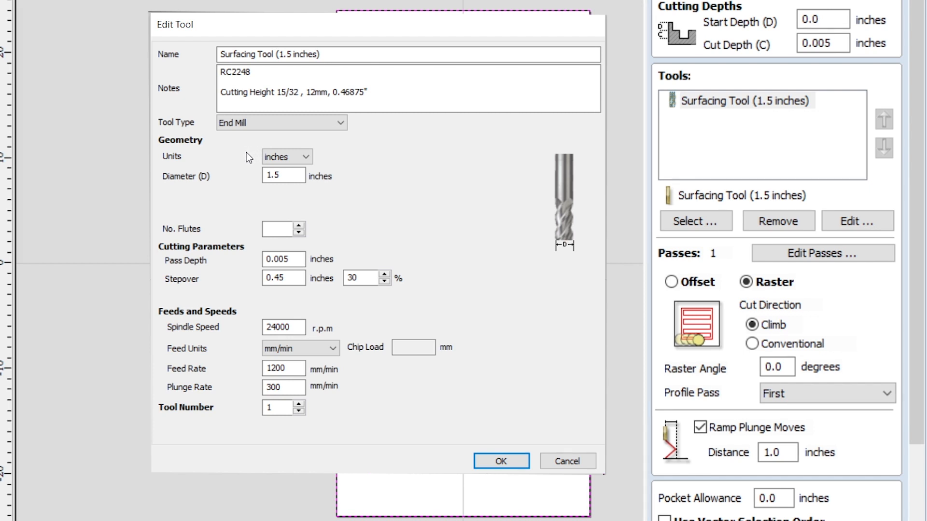
pyautogui.moveTo(242, 220)
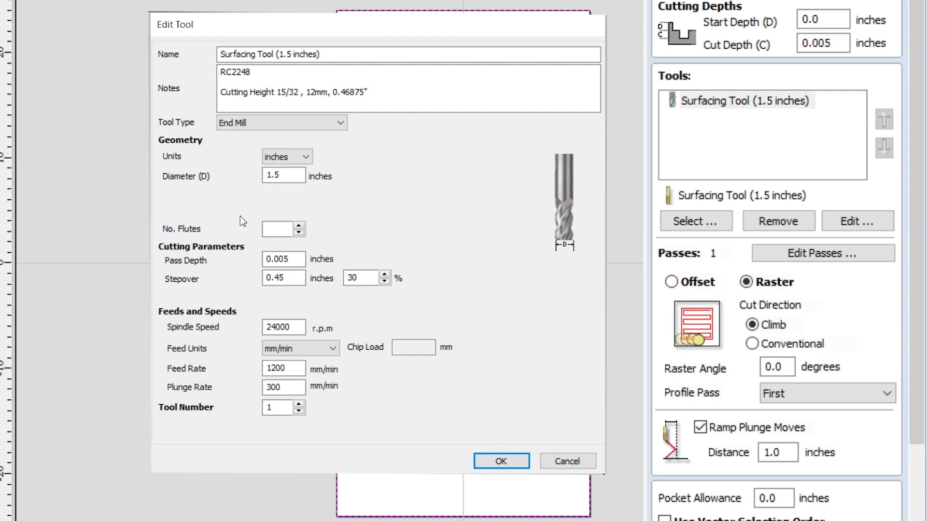
pyautogui.click(283, 368)
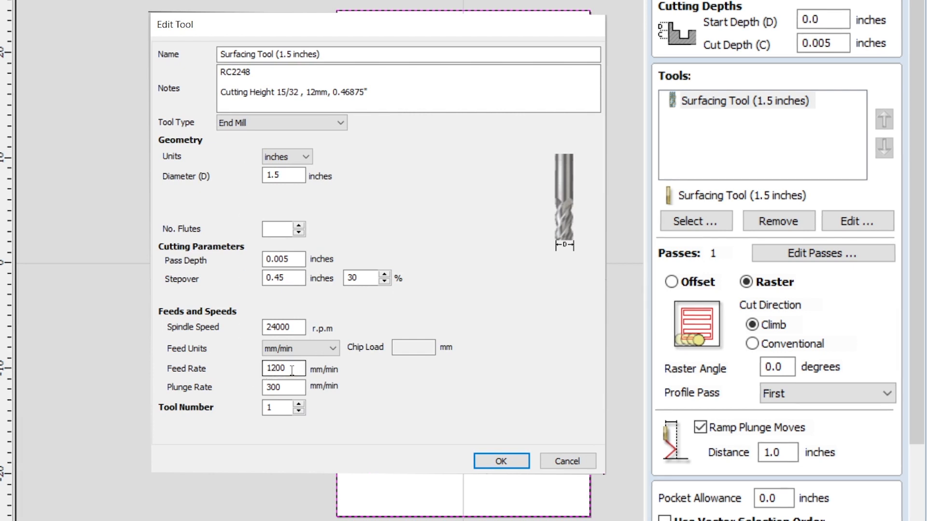
pyautogui.moveTo(250, 374)
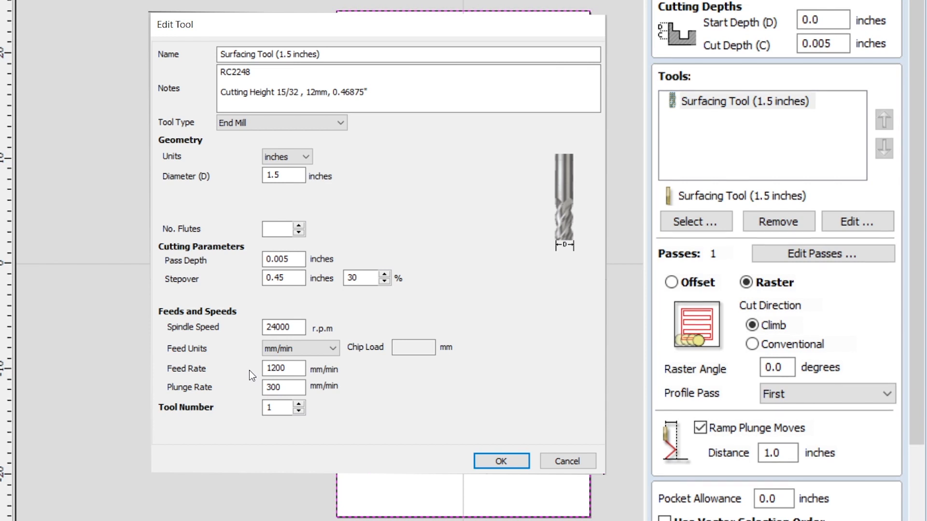
pyautogui.moveTo(167, 196)
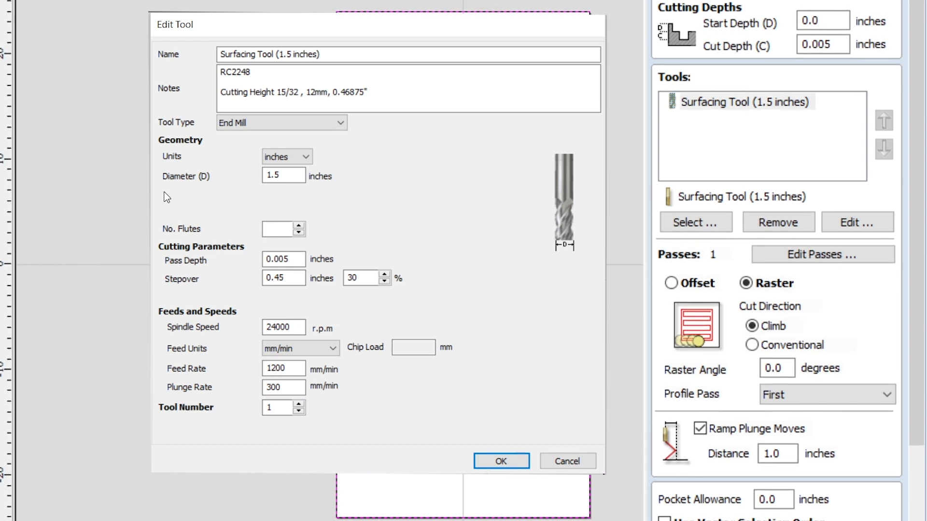
pyautogui.moveTo(251, 376)
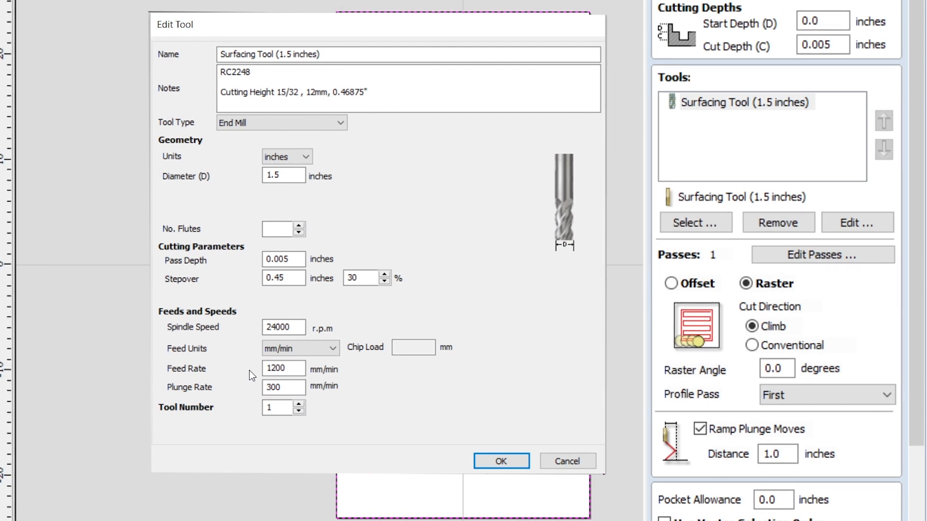
pyautogui.moveTo(180, 184)
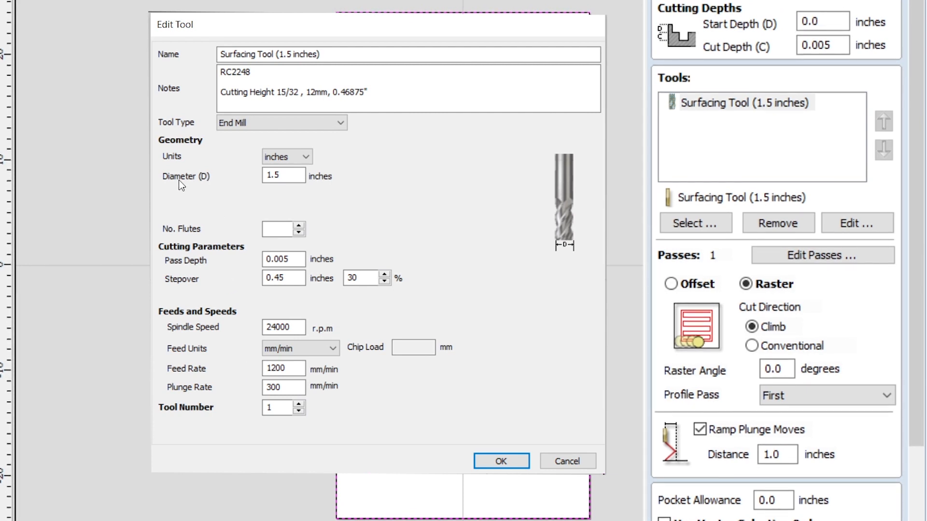
pyautogui.moveTo(167, 197)
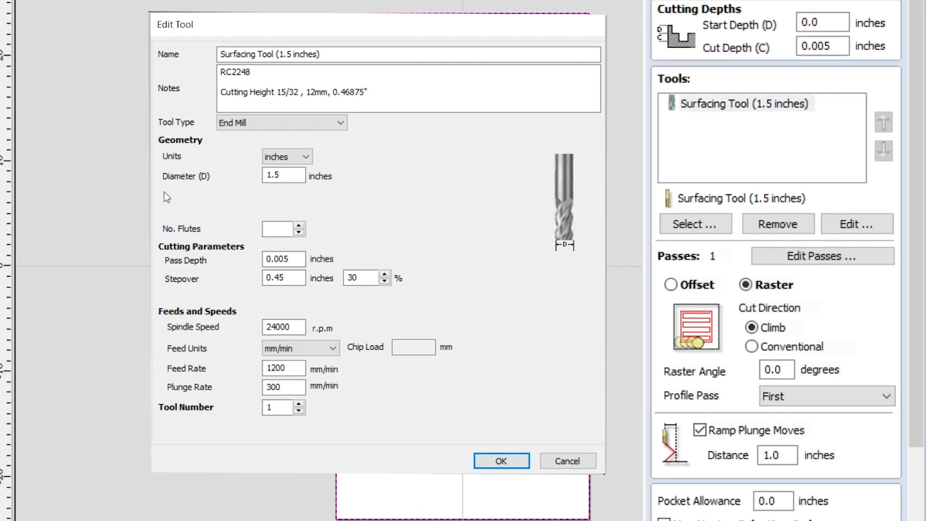
pyautogui.moveTo(112, 95)
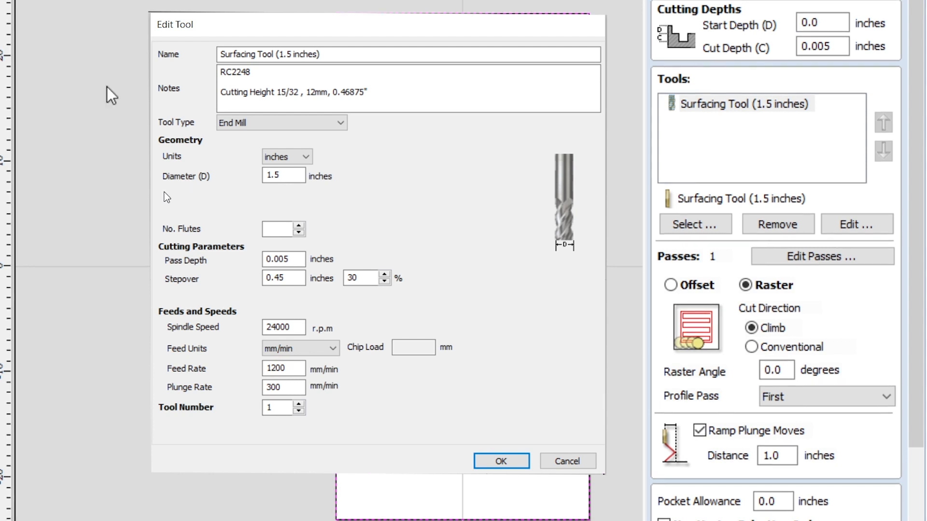
pyautogui.moveTo(112, 229)
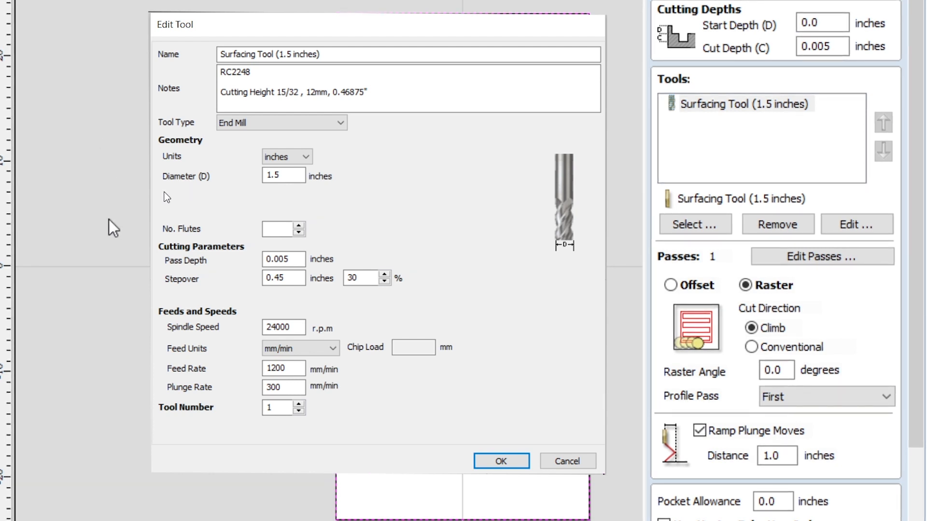
pyautogui.moveTo(501, 461)
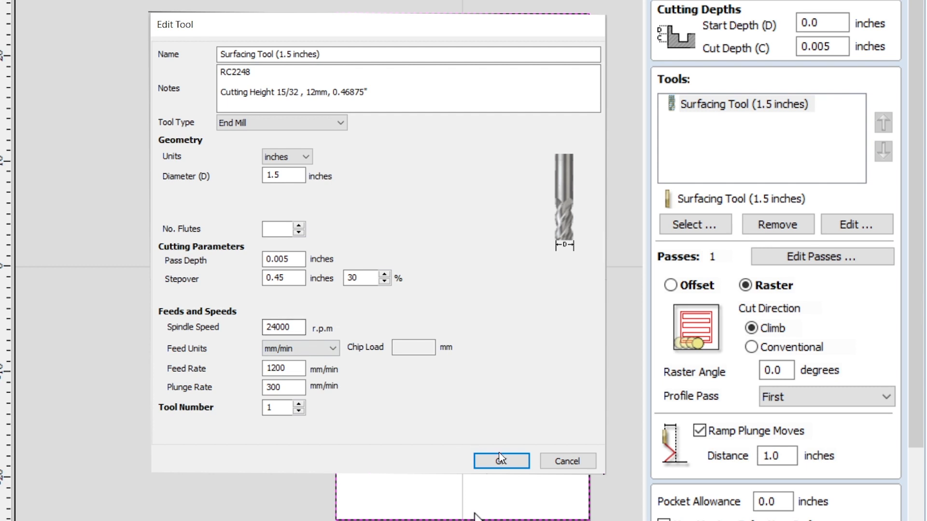
# Accept the surfacing tool settings and keep the raster pocket's profile pass set to First
pyautogui.click(502, 461)
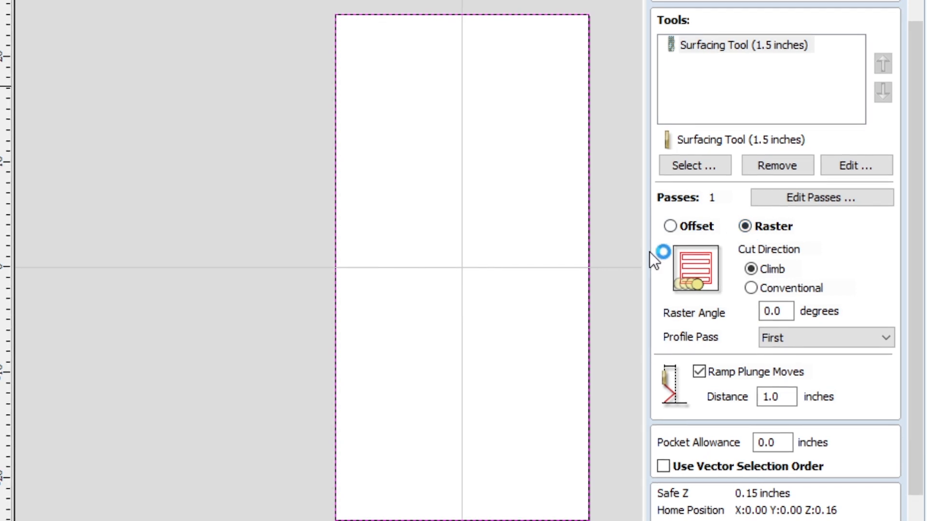
pyautogui.moveTo(719, 301)
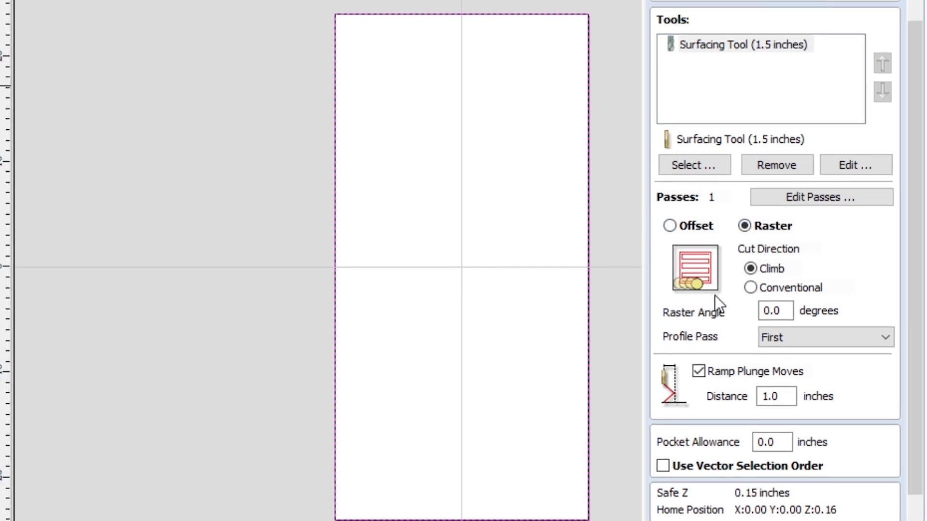
pyautogui.moveTo(678, 347)
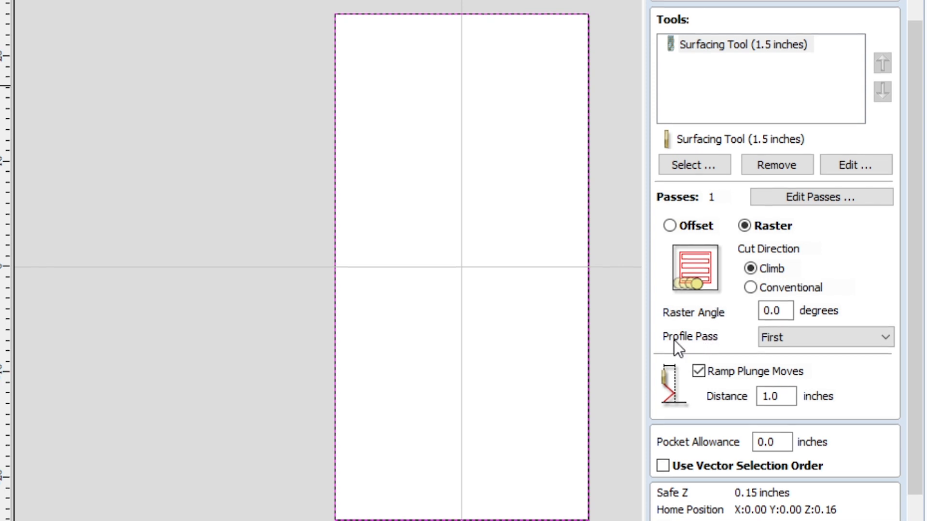
pyautogui.moveTo(710, 352)
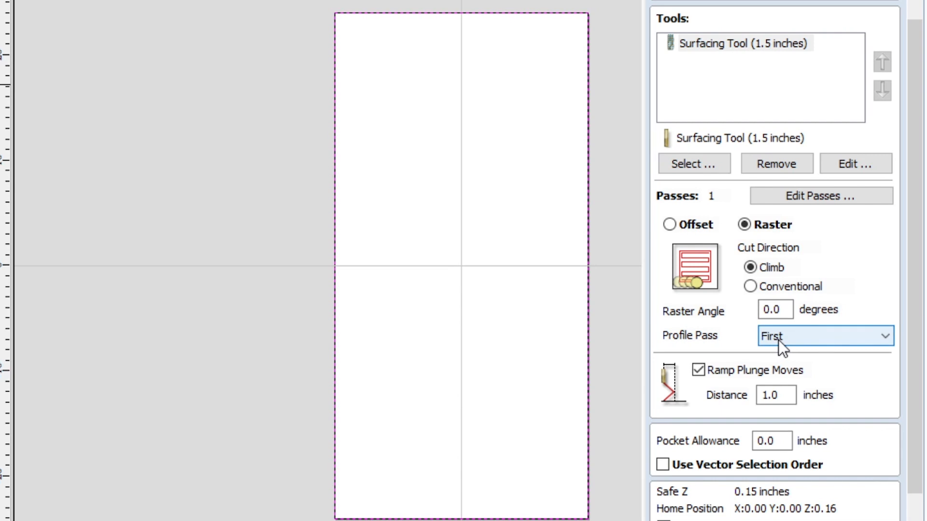
pyautogui.moveTo(781, 364)
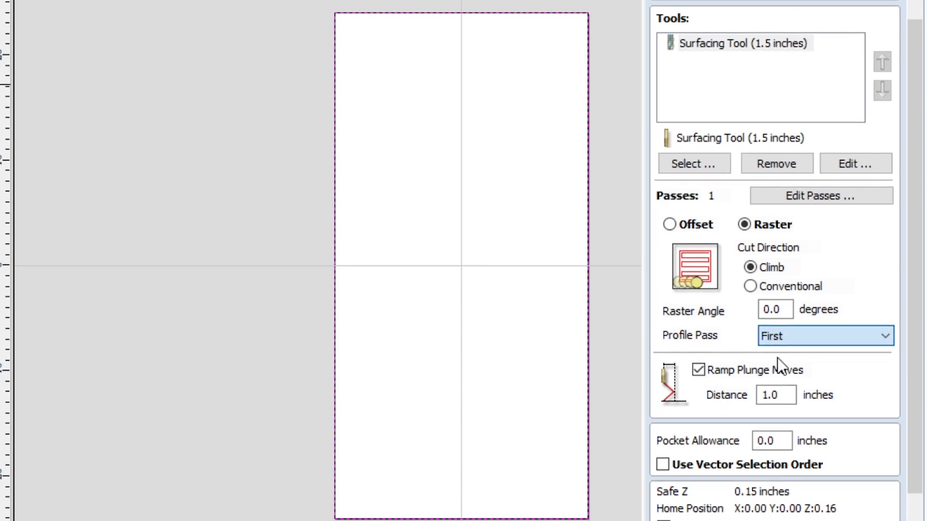
pyautogui.click(823, 336)
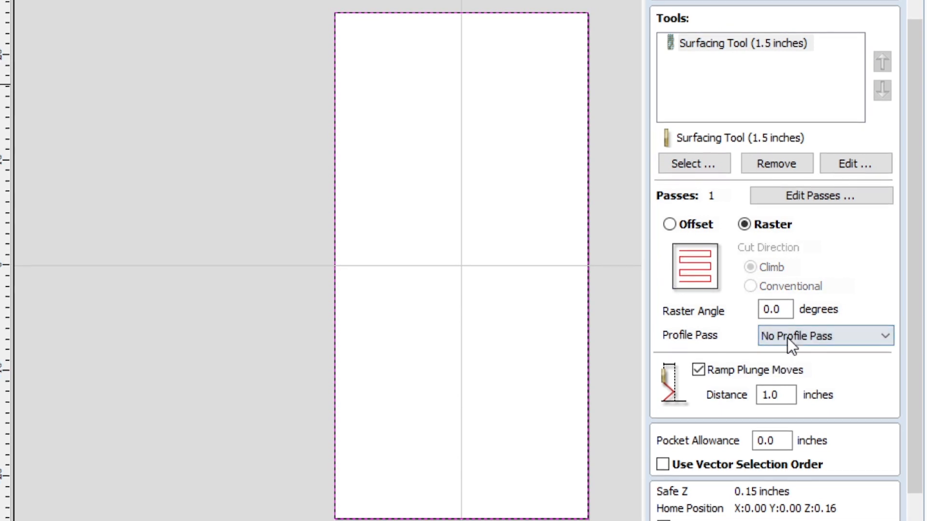
pyautogui.click(824, 336)
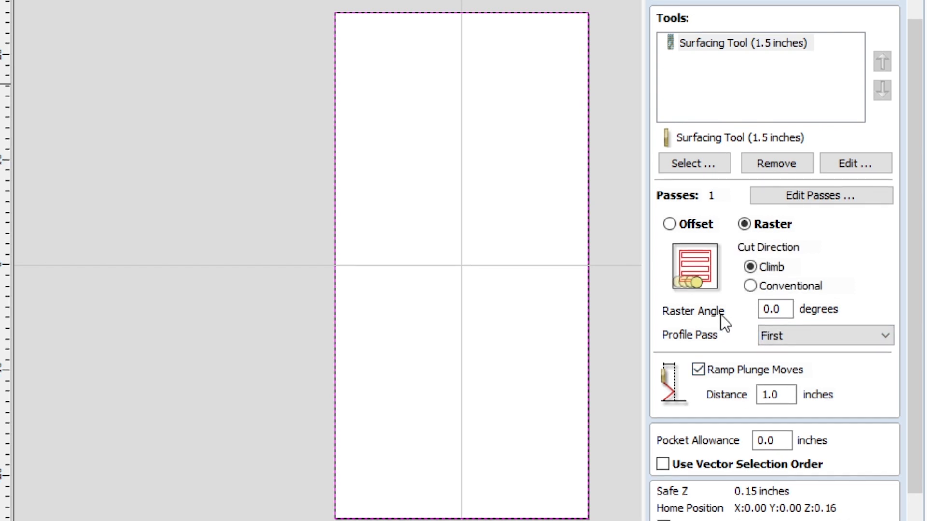
pyautogui.moveTo(735, 382)
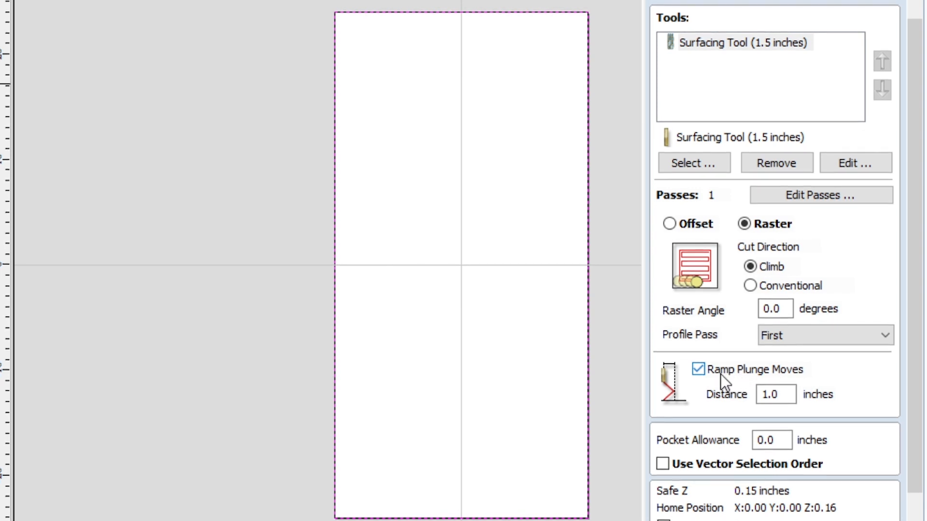
pyautogui.click(697, 370)
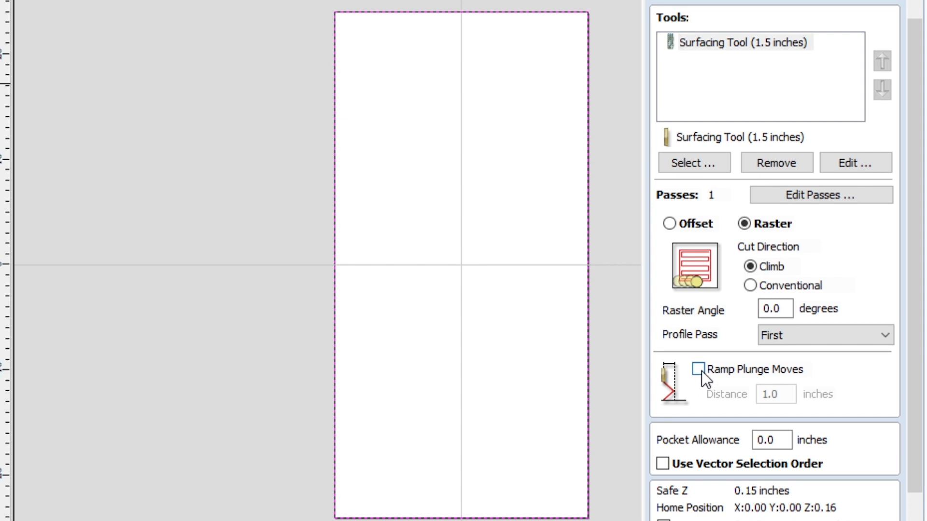
pyautogui.click(698, 369)
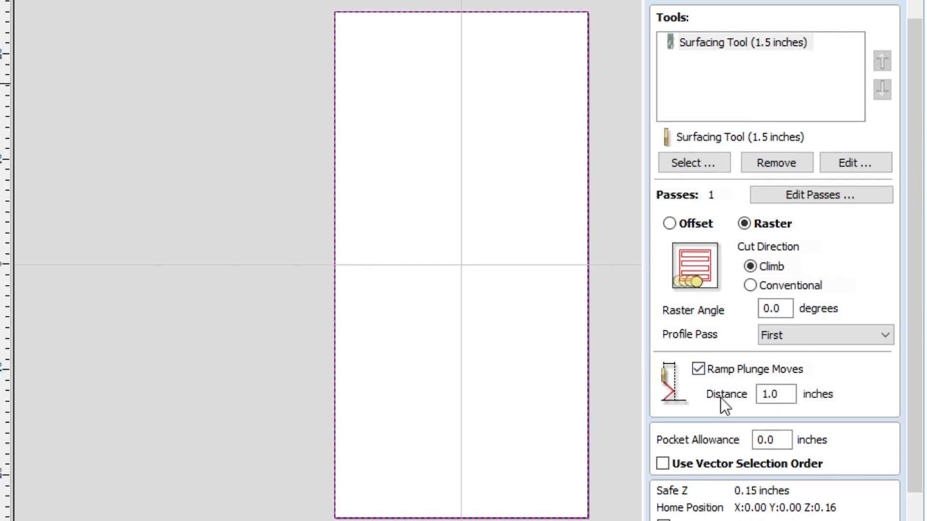
pyautogui.moveTo(775, 415)
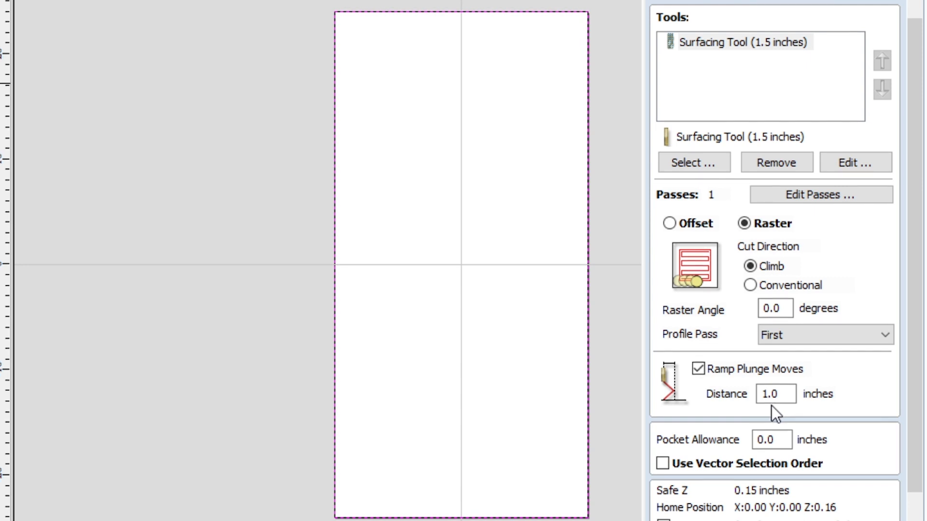
pyautogui.click(776, 394)
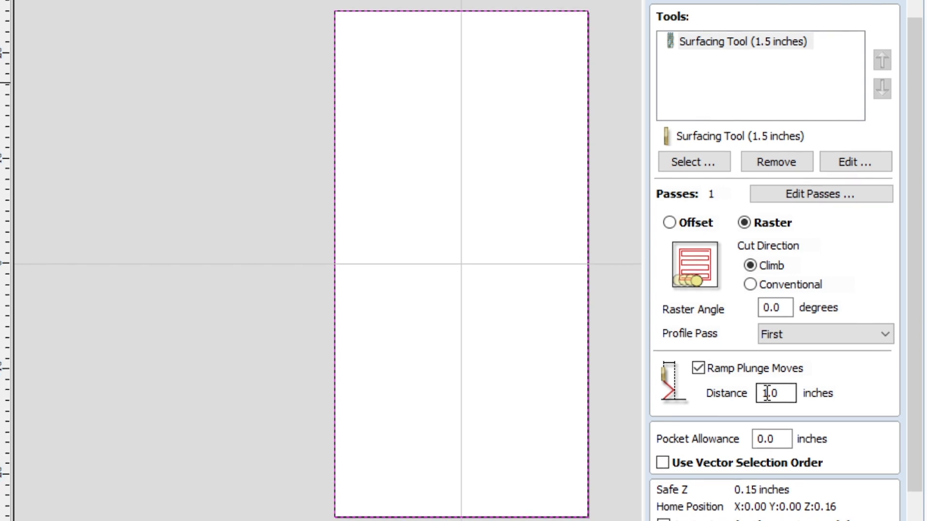
pyautogui.moveTo(754, 399)
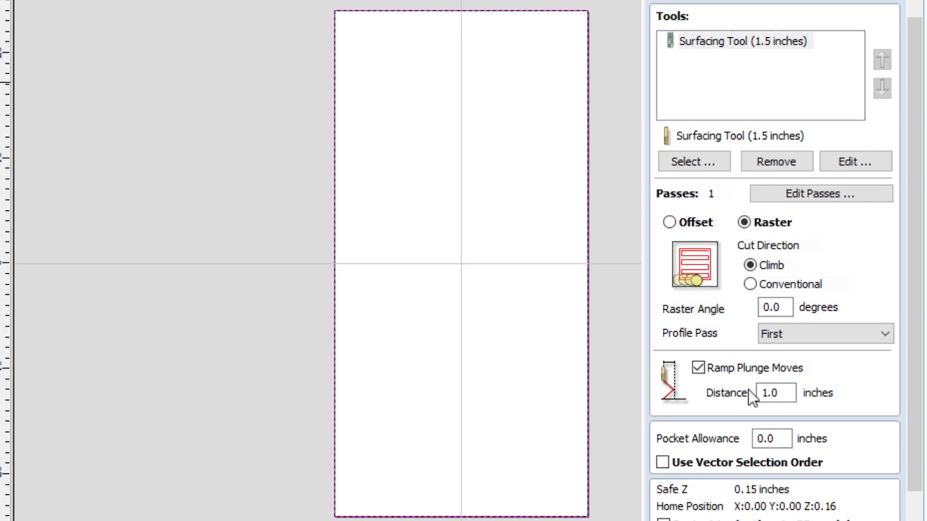
# Name the pocket toolpath 'Amana Surfacing 1.5" - Pocket 1'
pyautogui.scroll(-3)
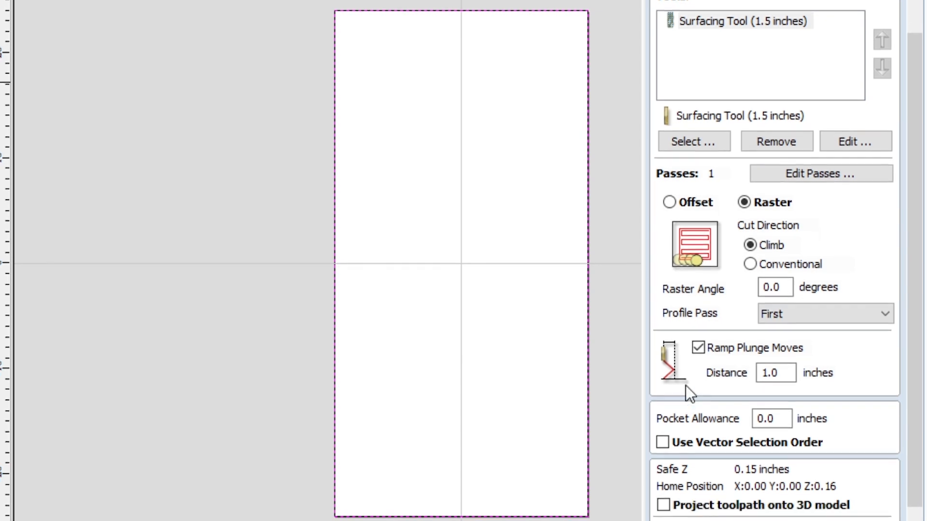
pyautogui.scroll(-3)
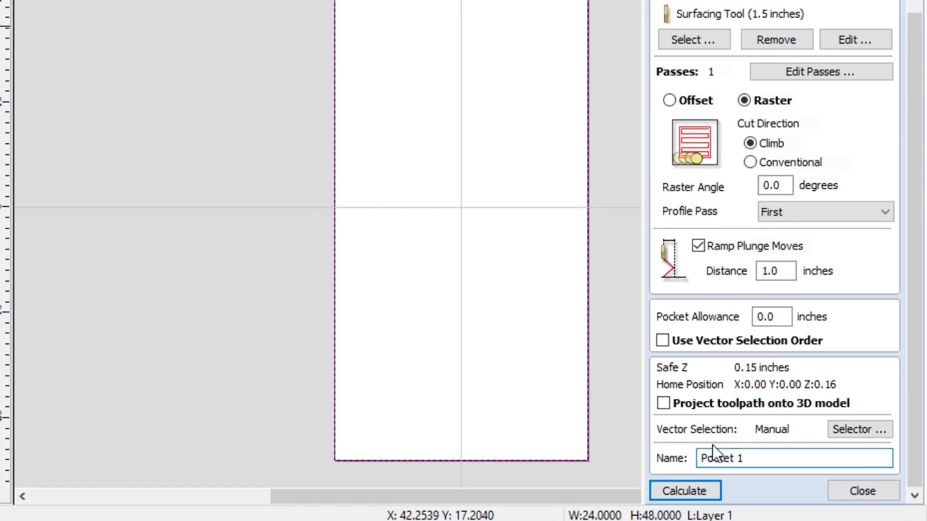
pyautogui.write('Amana')
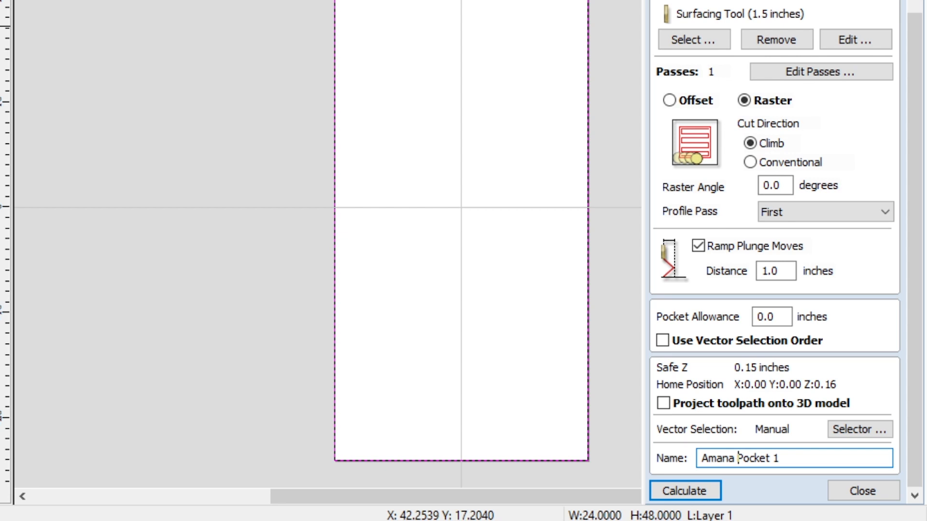
pyautogui.write('Surfacing 1.')
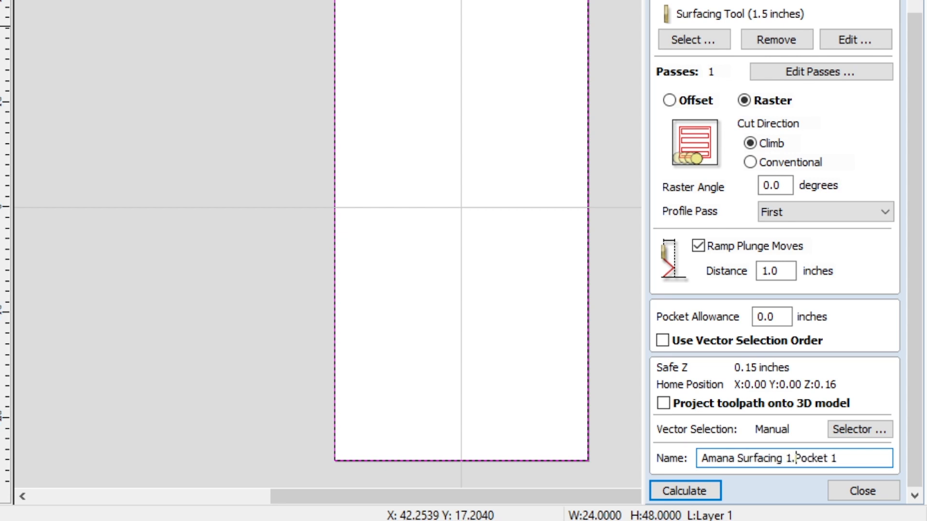
pyautogui.write('5"')
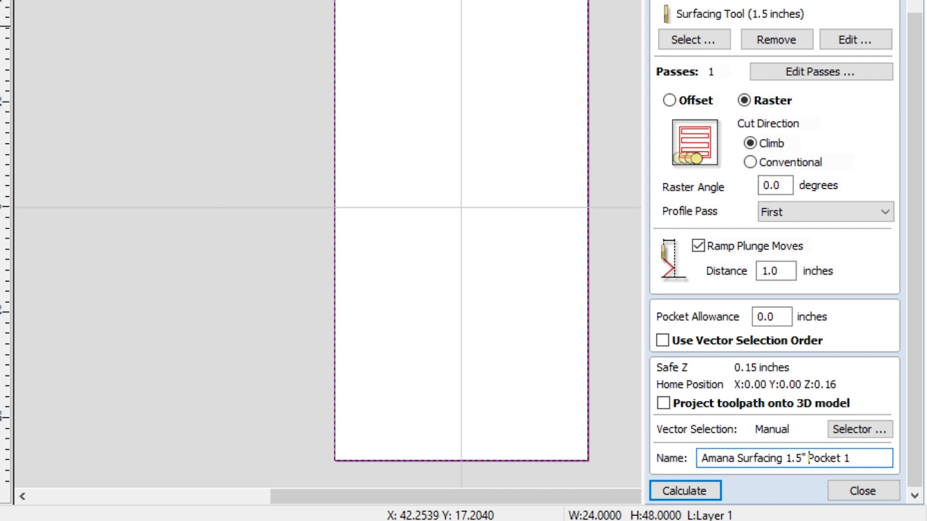
pyautogui.write('-')
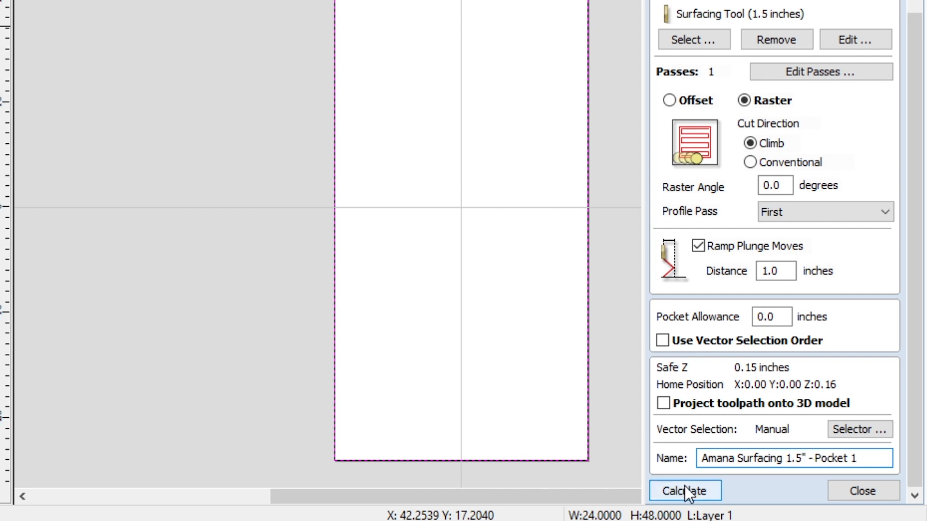
# Calculate the raster pocket toolpath, view its preview, and return to the toolpath list
pyautogui.click(684, 491)
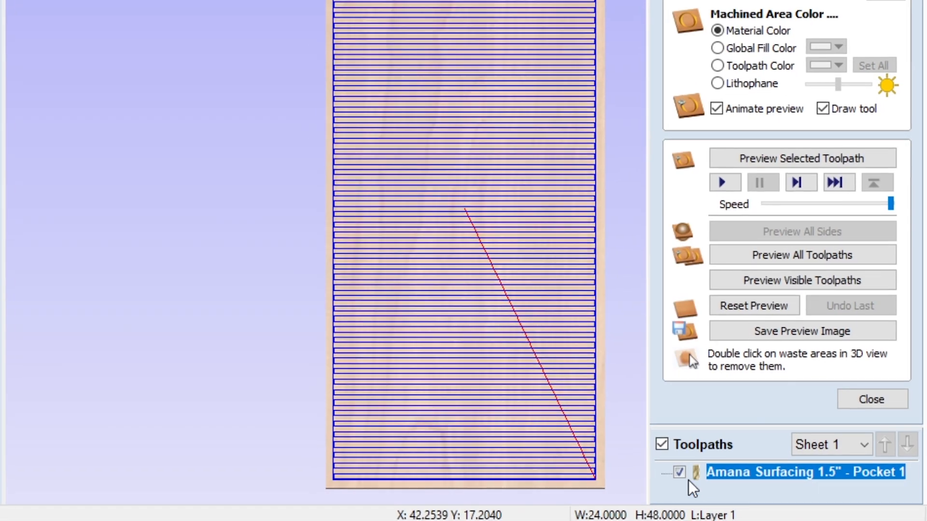
pyautogui.click(870, 399)
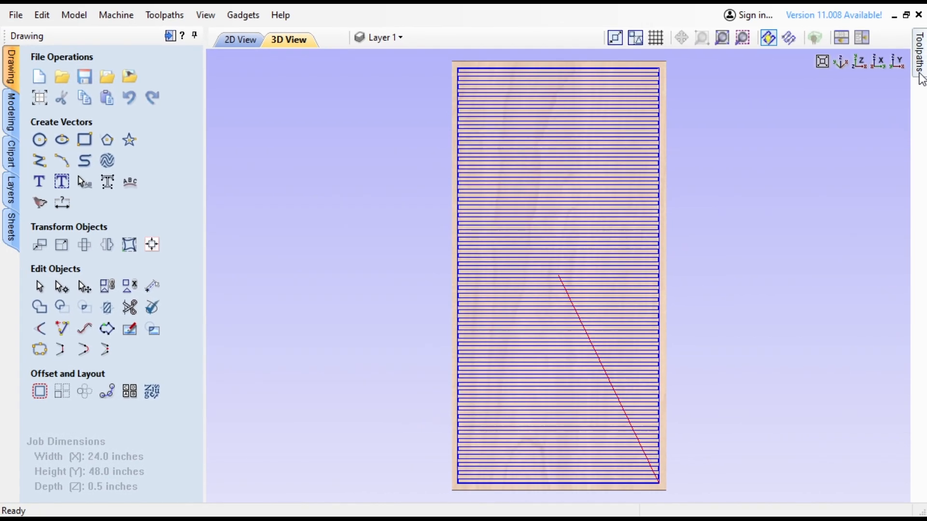
pyautogui.click(918, 56)
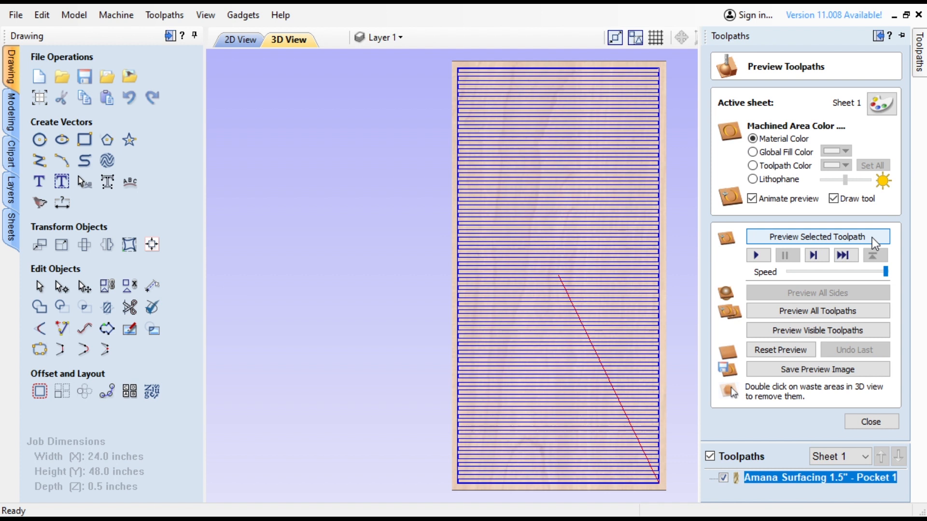
pyautogui.moveTo(871, 422)
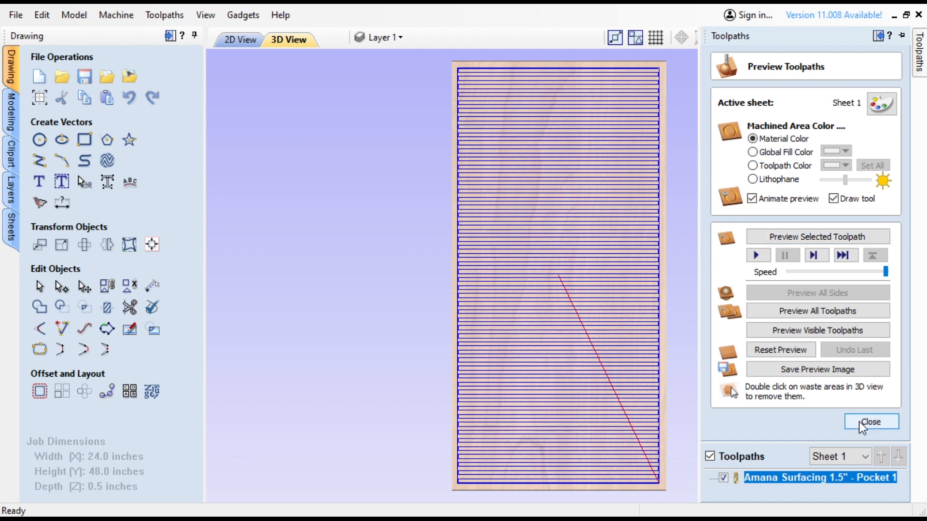
pyautogui.click(870, 422)
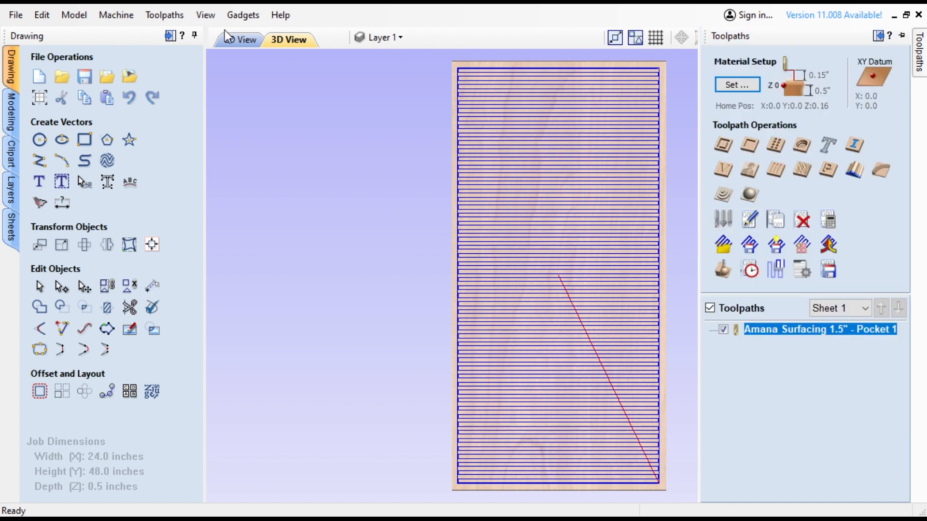
# Return to 2D view and begin a 2D profile toolpath around the board rectangle
pyautogui.click(240, 39)
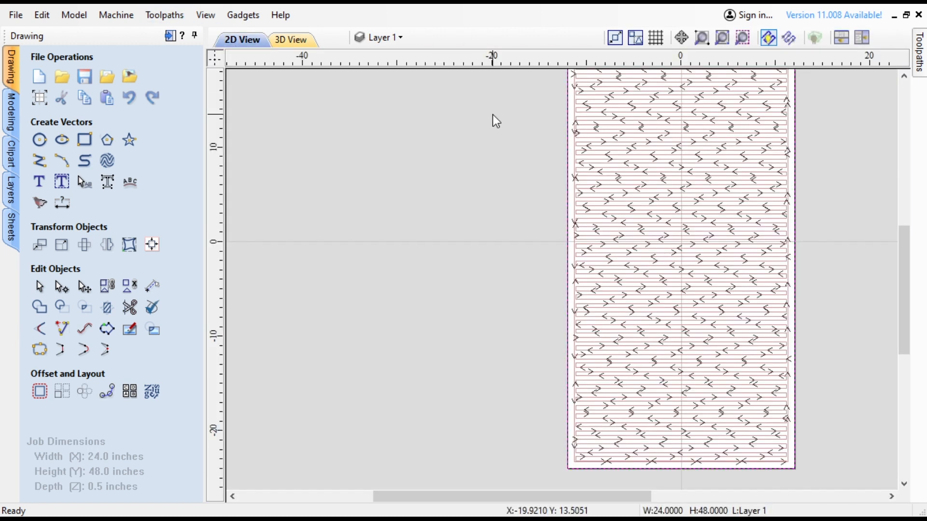
pyautogui.click(918, 50)
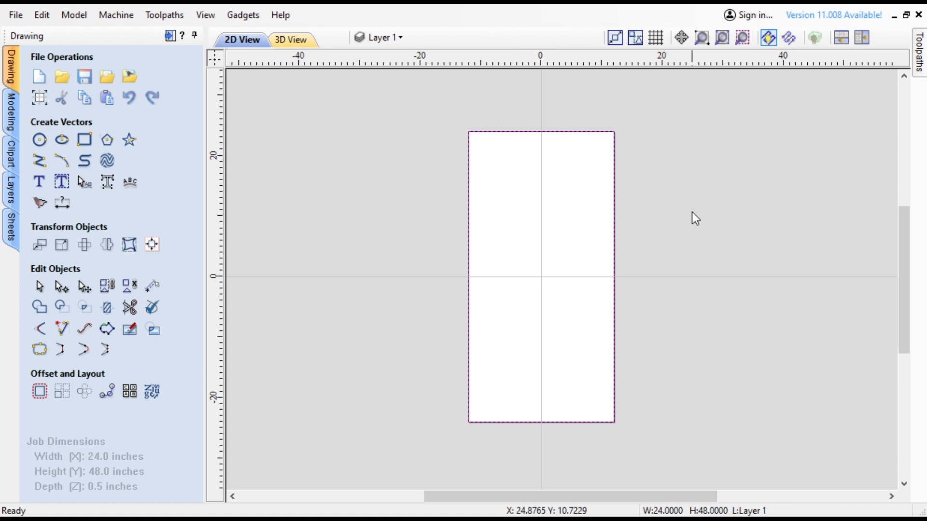
pyautogui.click(918, 51)
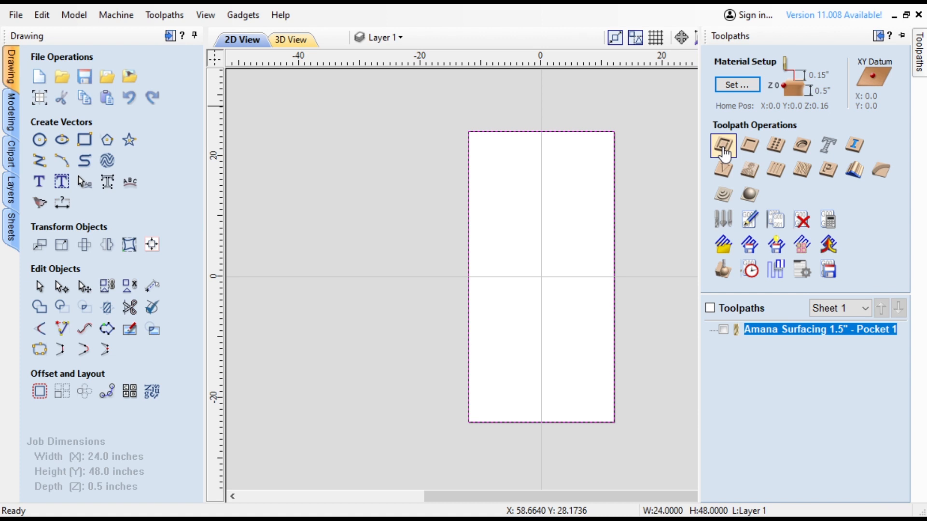
pyautogui.click(748, 146)
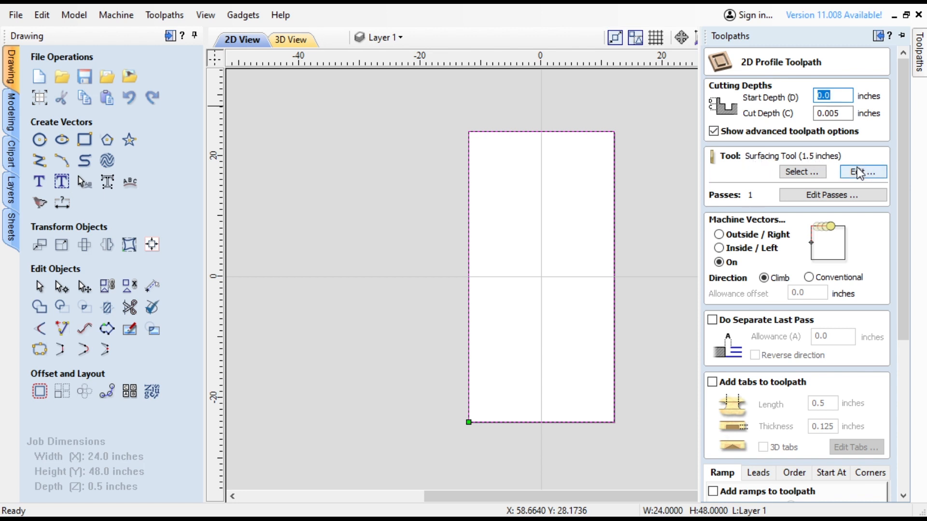
pyautogui.click(862, 172)
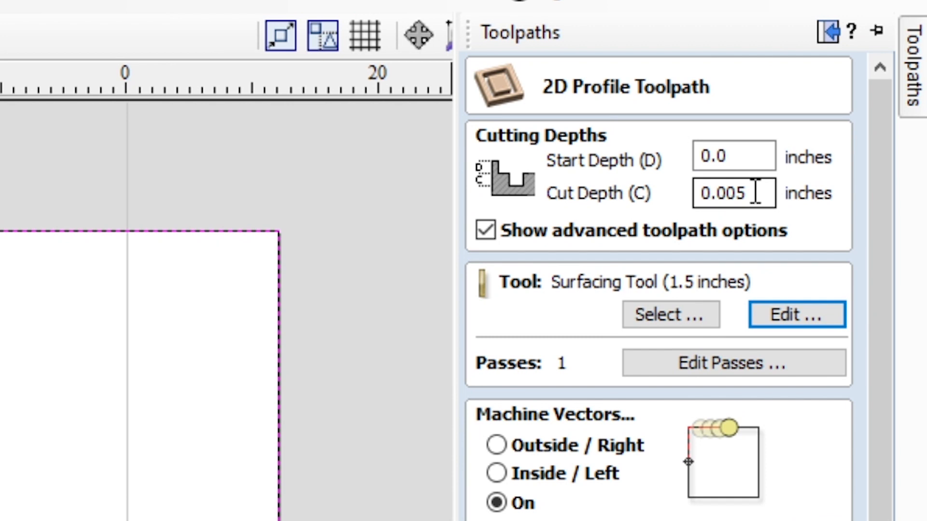
pyautogui.moveTo(602, 340)
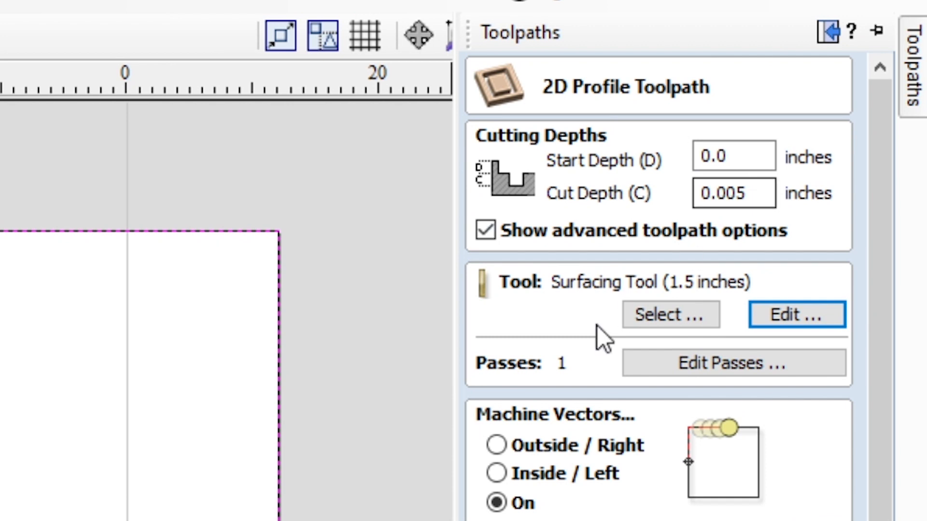
pyautogui.scroll(-3)
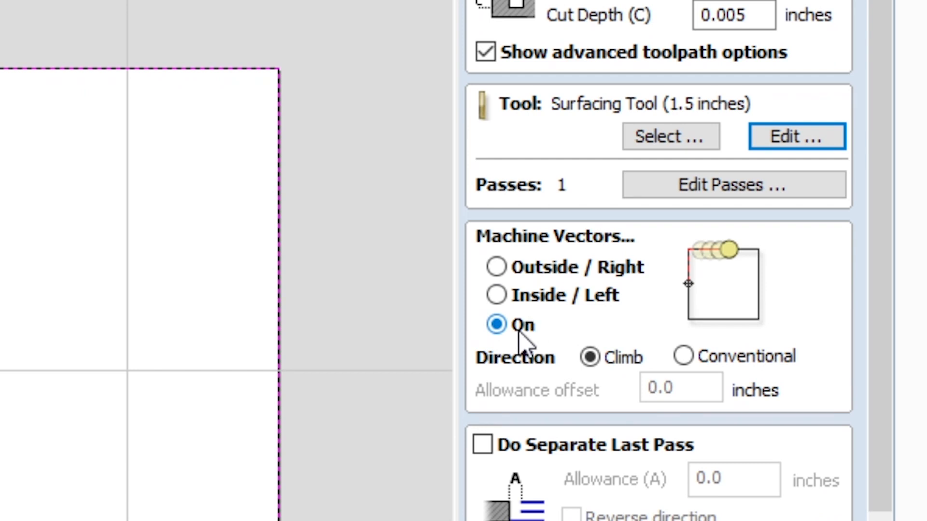
pyautogui.moveTo(498, 279)
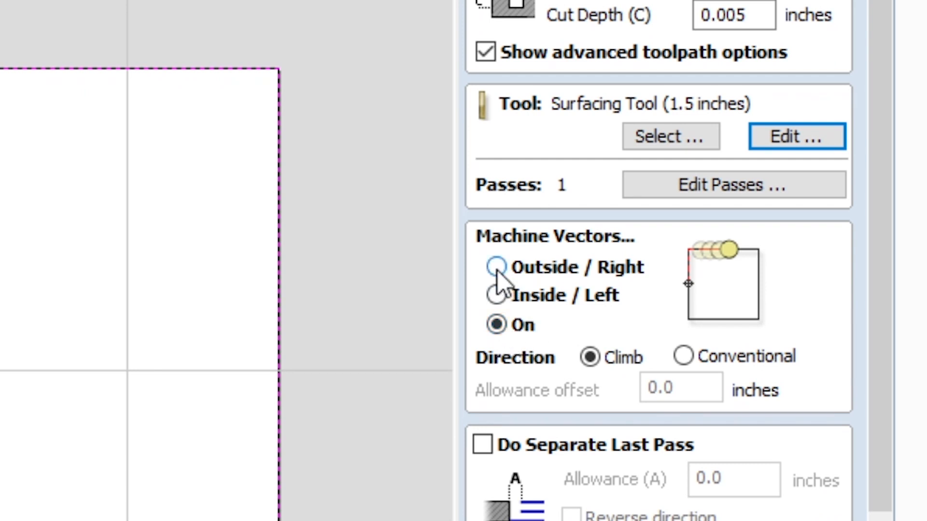
pyautogui.click(496, 267)
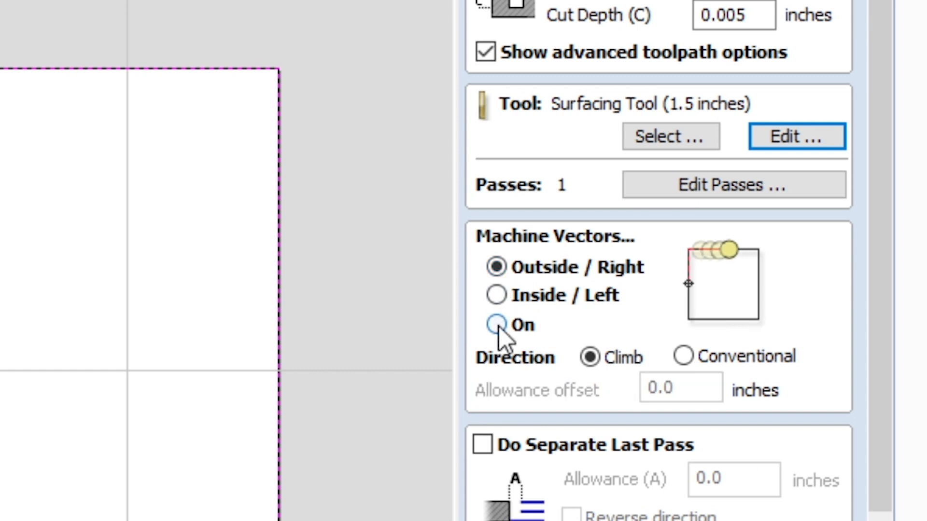
pyautogui.click(496, 326)
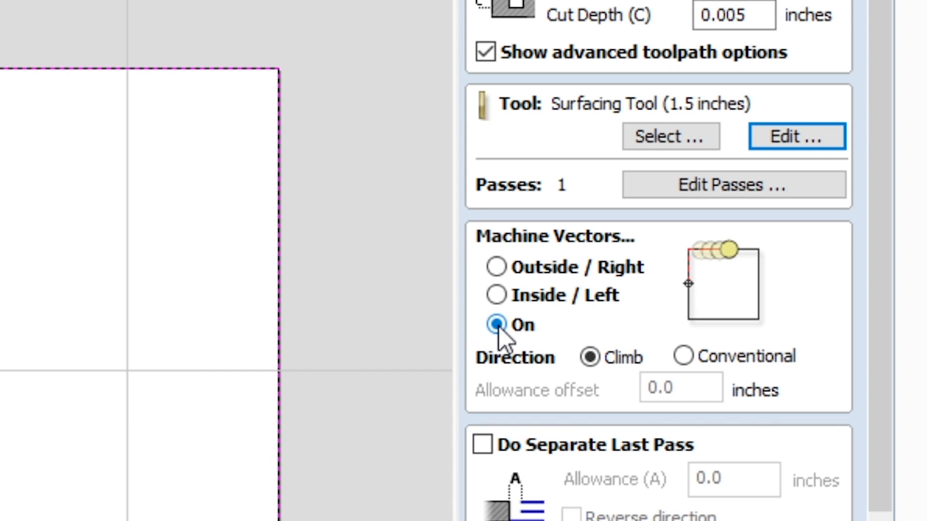
# Add zig-zag ramps to the profile toolpath
pyautogui.scroll(-3)
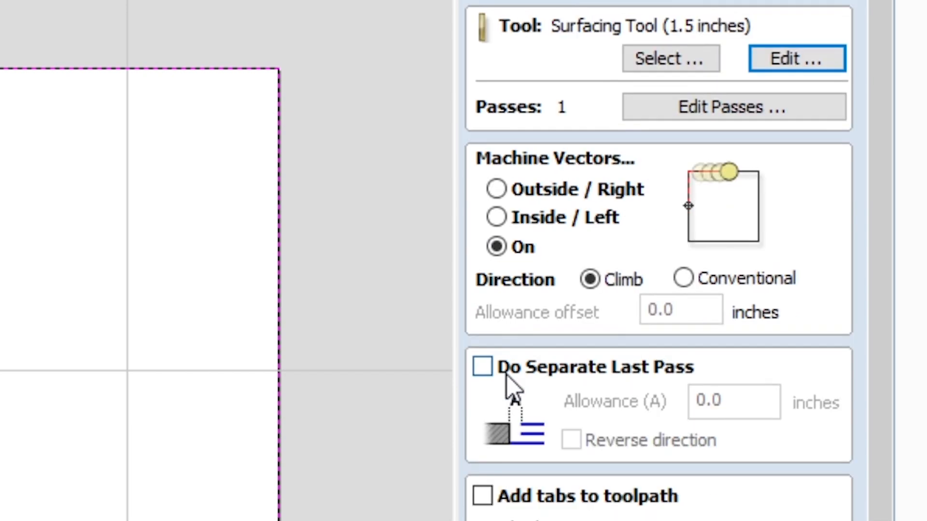
pyautogui.scroll(-3)
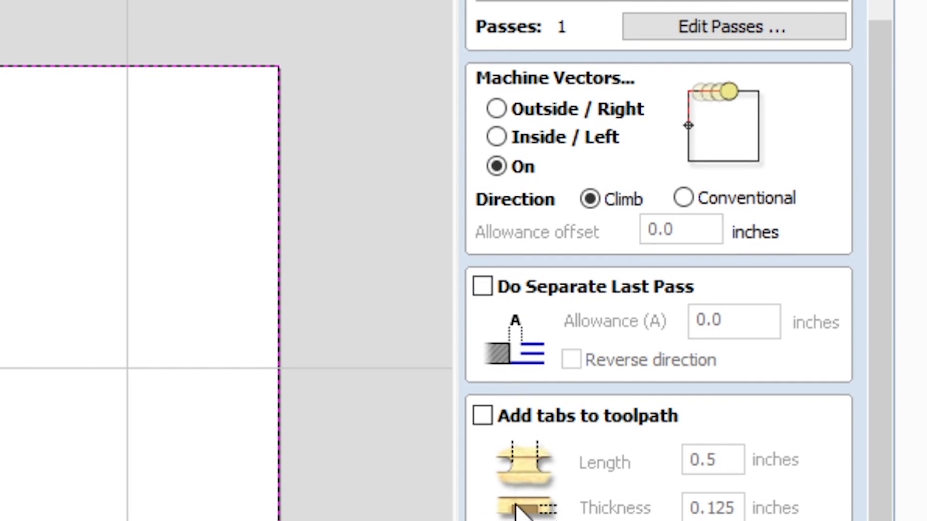
pyautogui.scroll(-3)
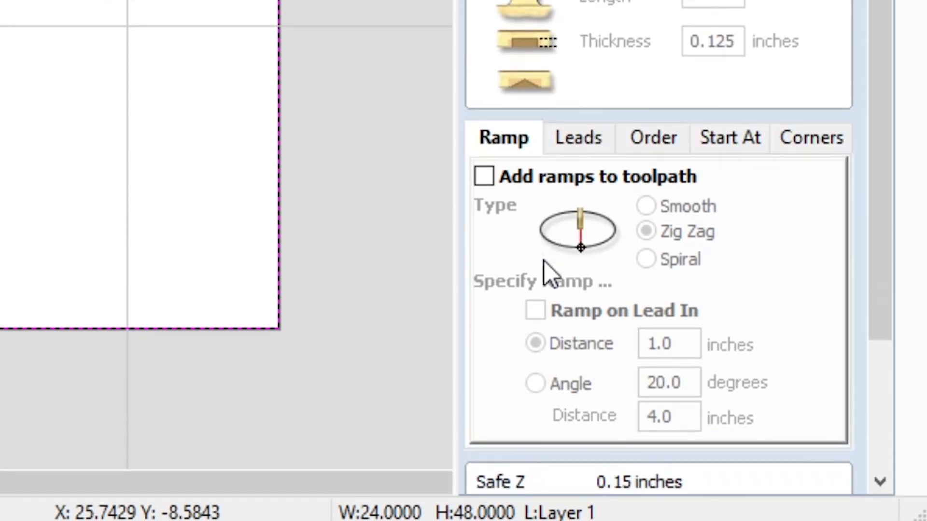
pyautogui.click(483, 175)
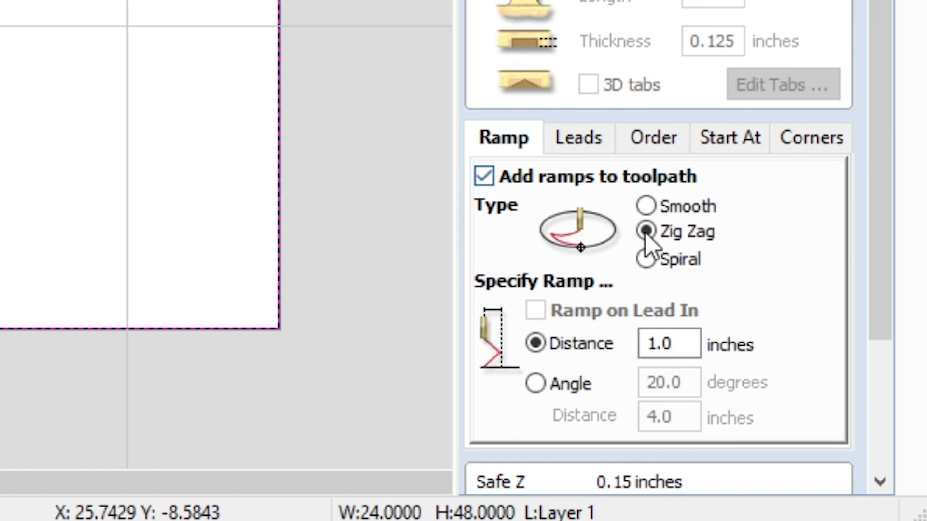
pyautogui.moveTo(612, 254)
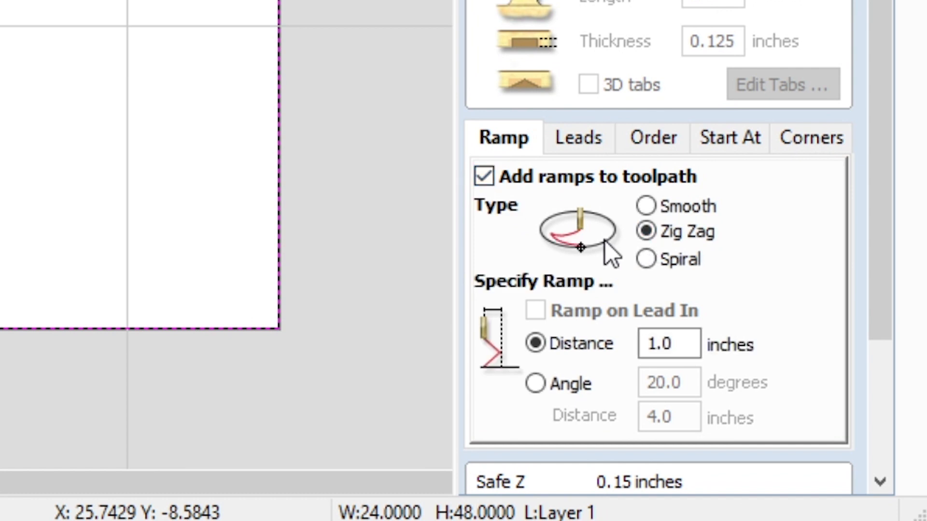
pyautogui.moveTo(567, 260)
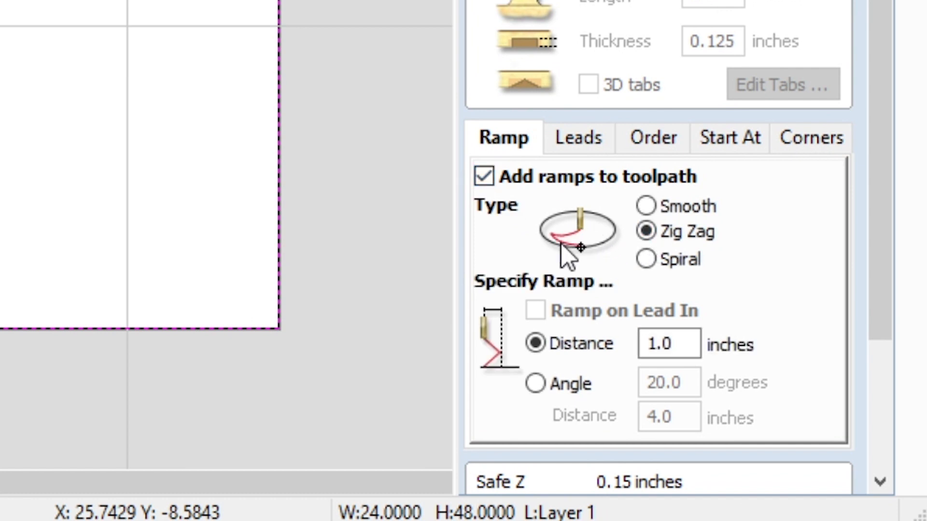
# Name it 'Amana Surfacing 1.5" - Profile 1' and calculate the toolpath
pyautogui.scroll(-3)
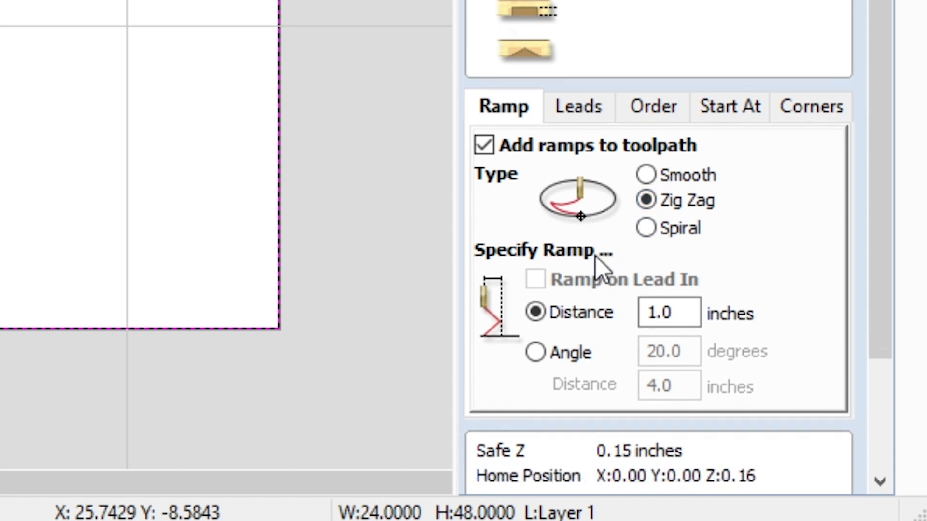
pyautogui.scroll(-3)
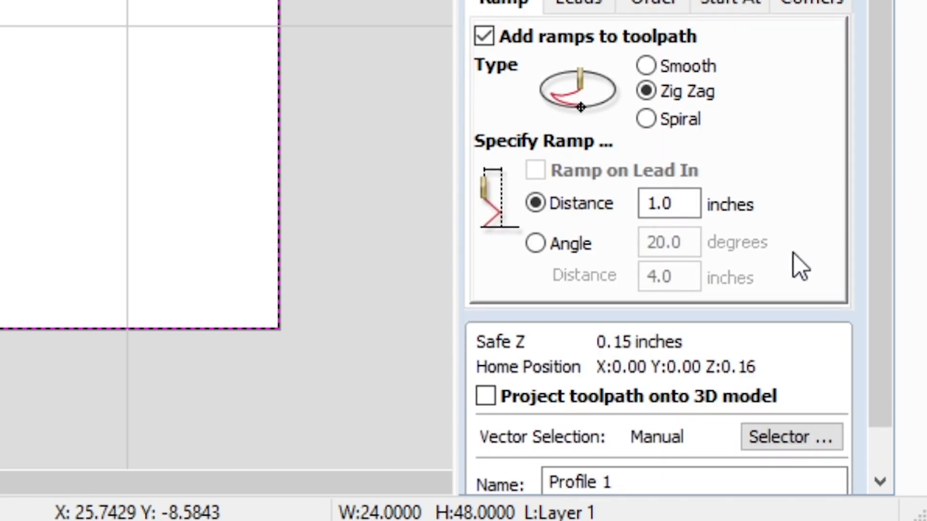
pyautogui.scroll(-3)
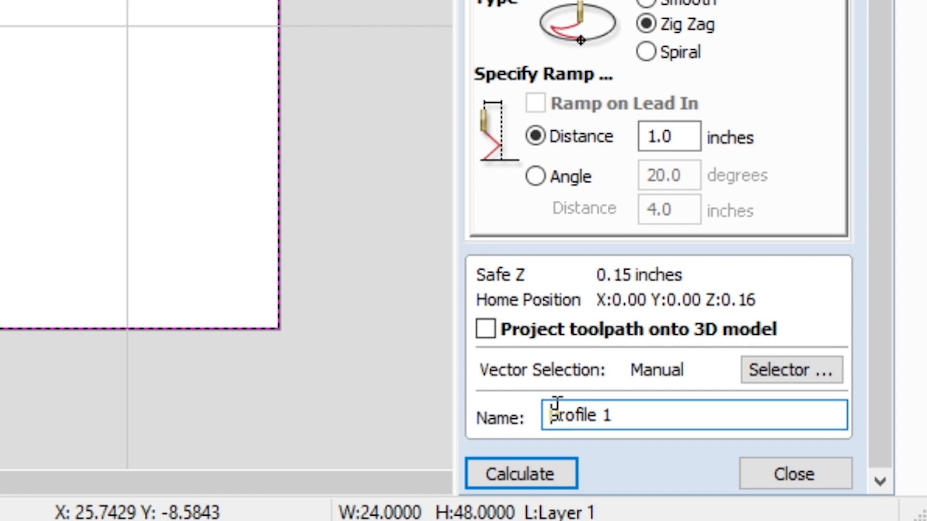
pyautogui.write('Amana')
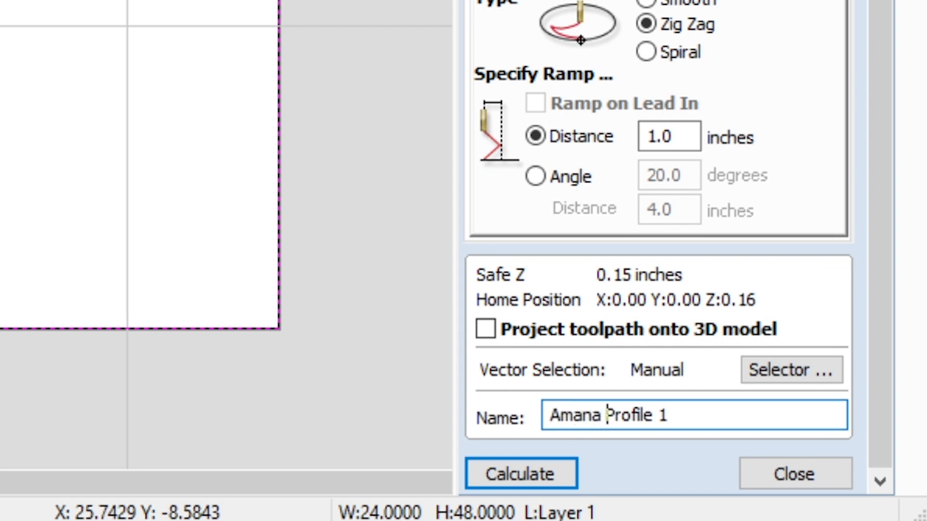
pyautogui.write('Surfacing')
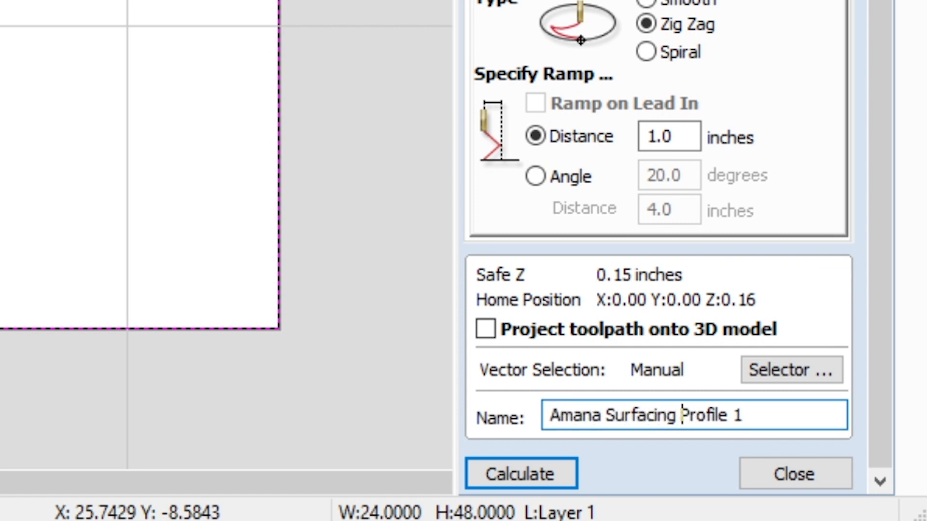
pyautogui.write('1.5" -')
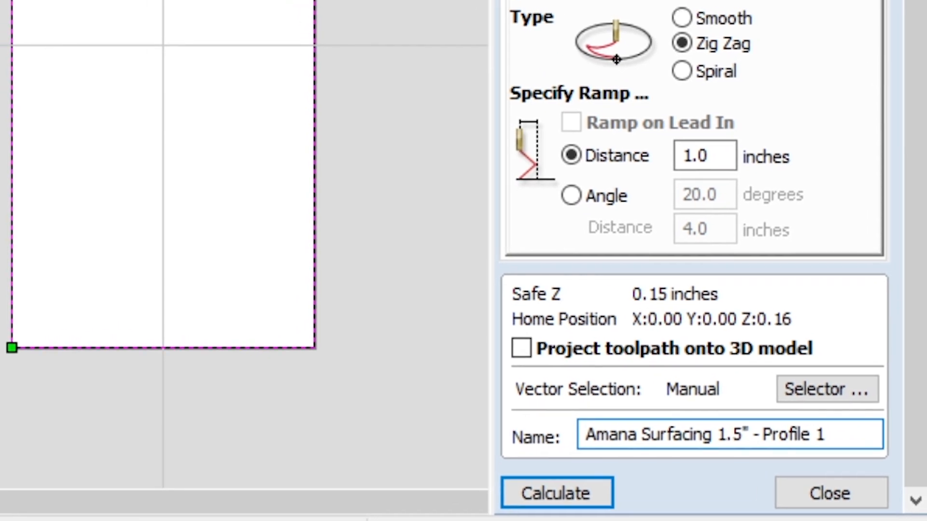
pyautogui.click(554, 493)
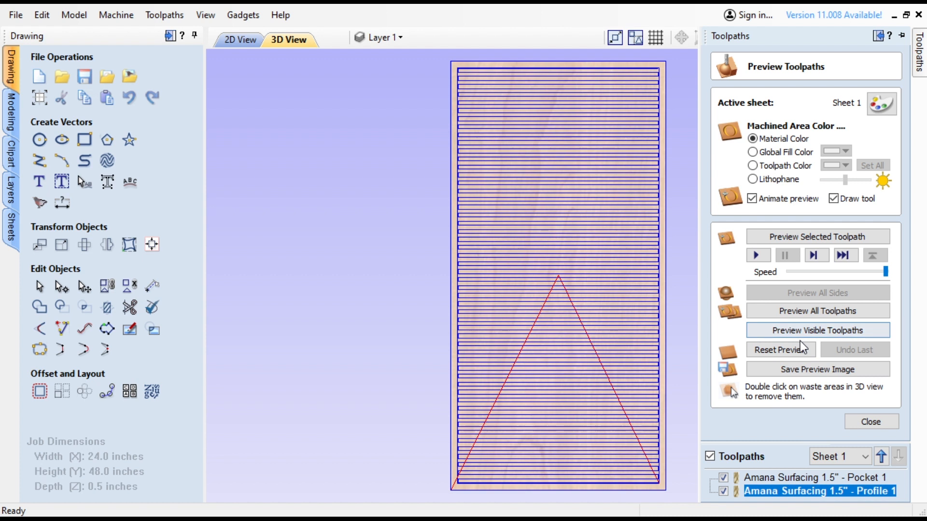
pyautogui.moveTo(818, 331)
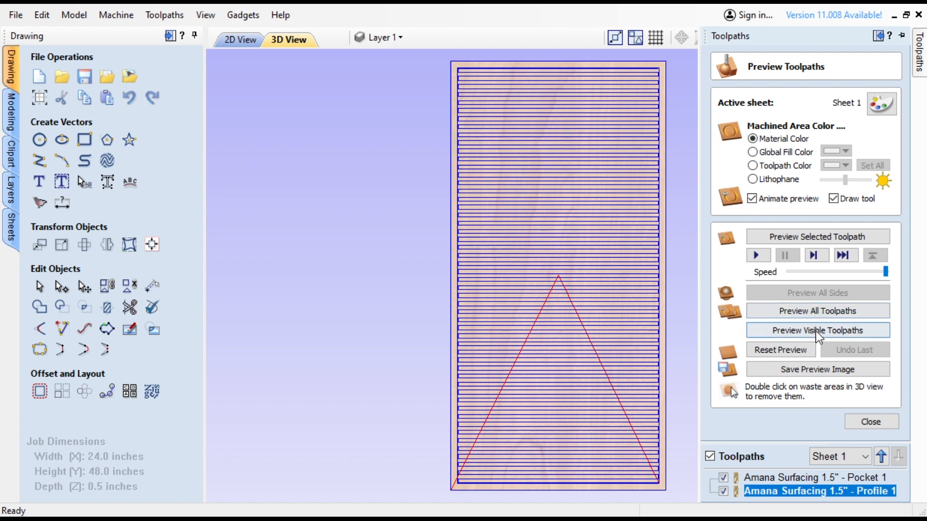
# Preview both visible toolpaths in the simulation, then re-show the pocket and profile toolpaths for saving
pyautogui.click(817, 330)
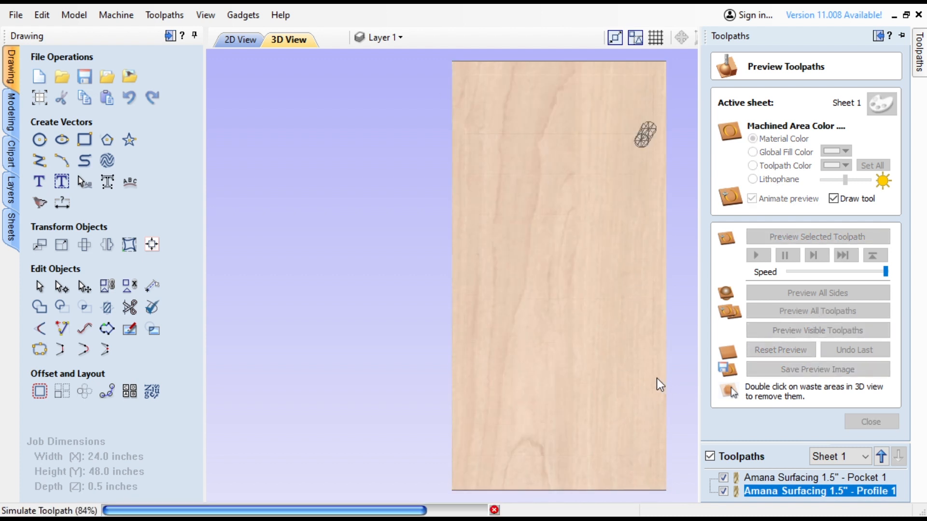
pyautogui.click(870, 421)
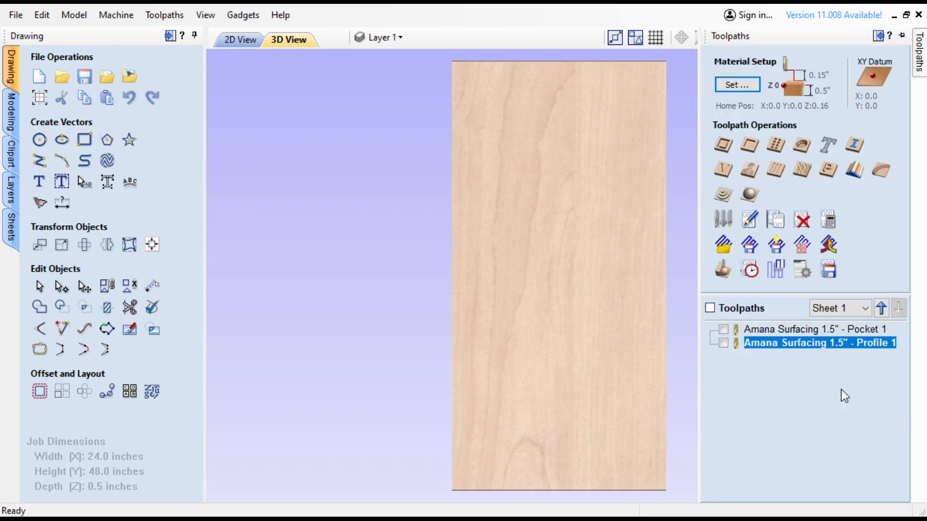
pyautogui.moveTo(725, 335)
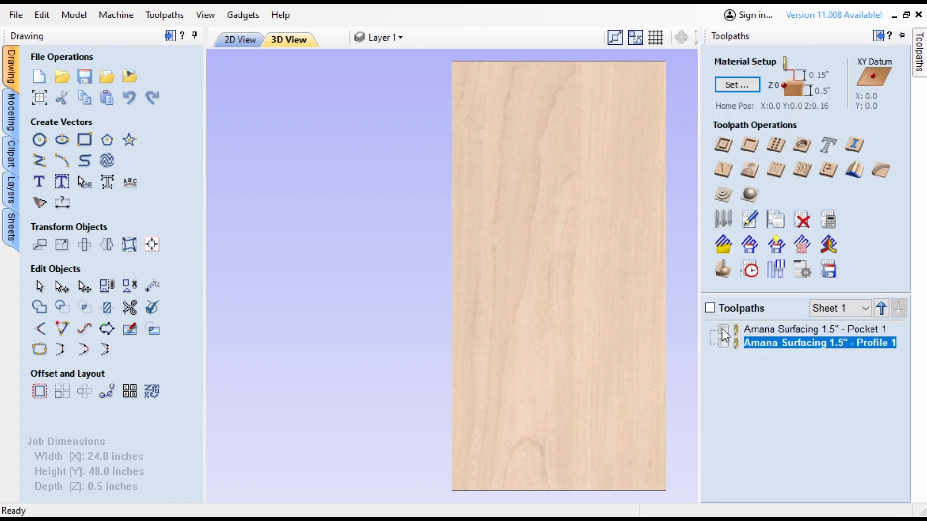
pyautogui.click(709, 308)
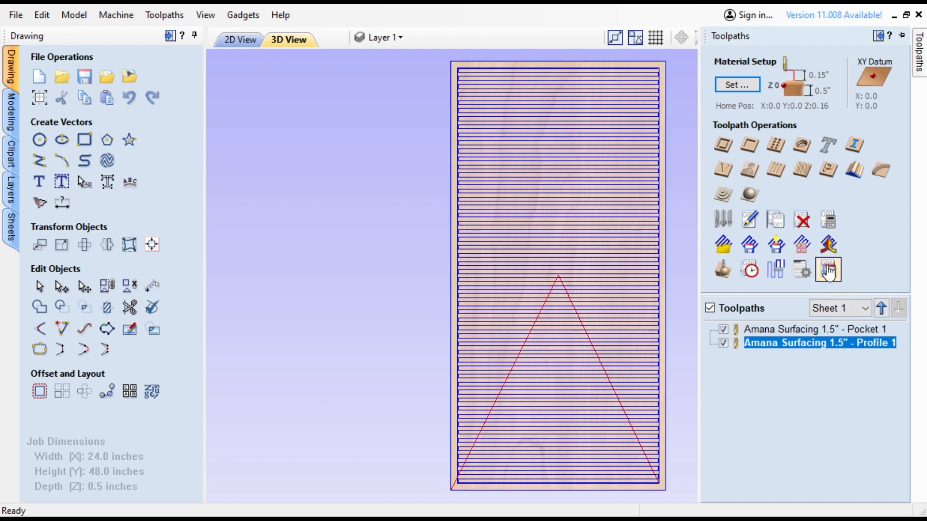
pyautogui.click(828, 269)
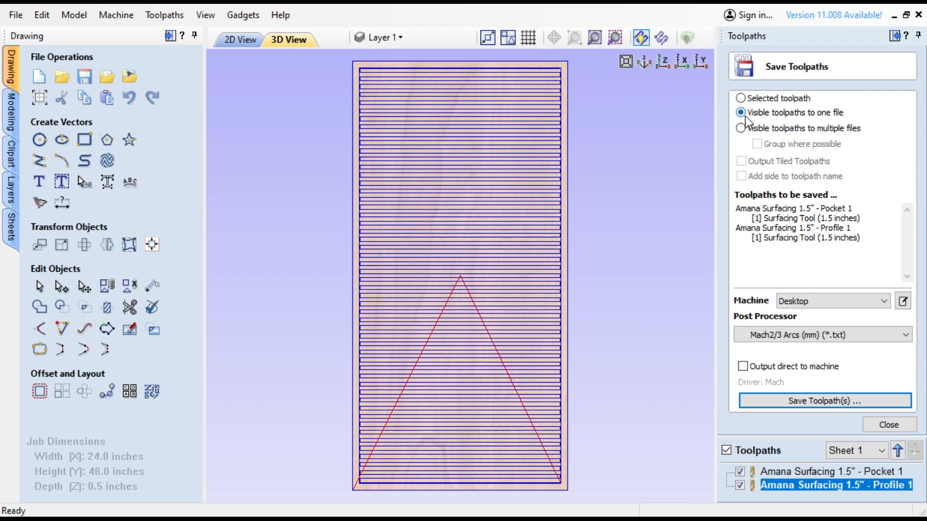
pyautogui.moveTo(788, 120)
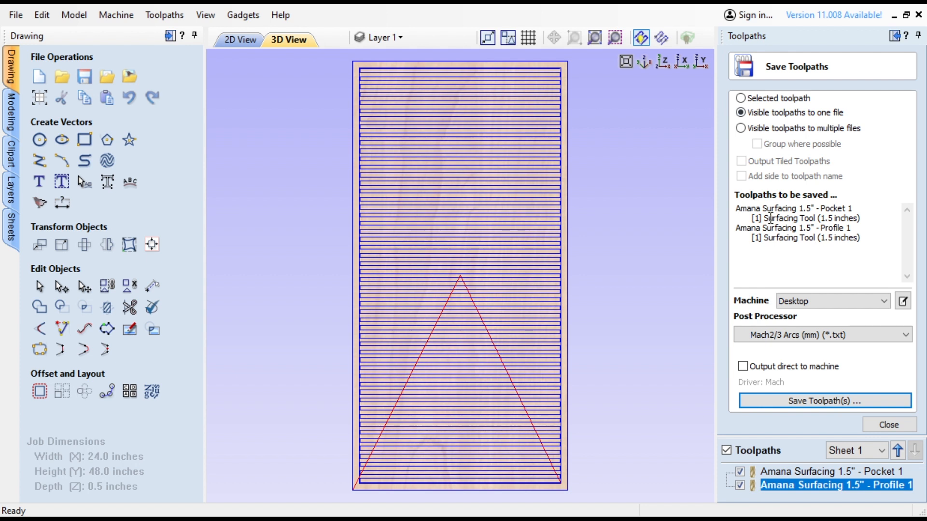
pyautogui.moveTo(812, 241)
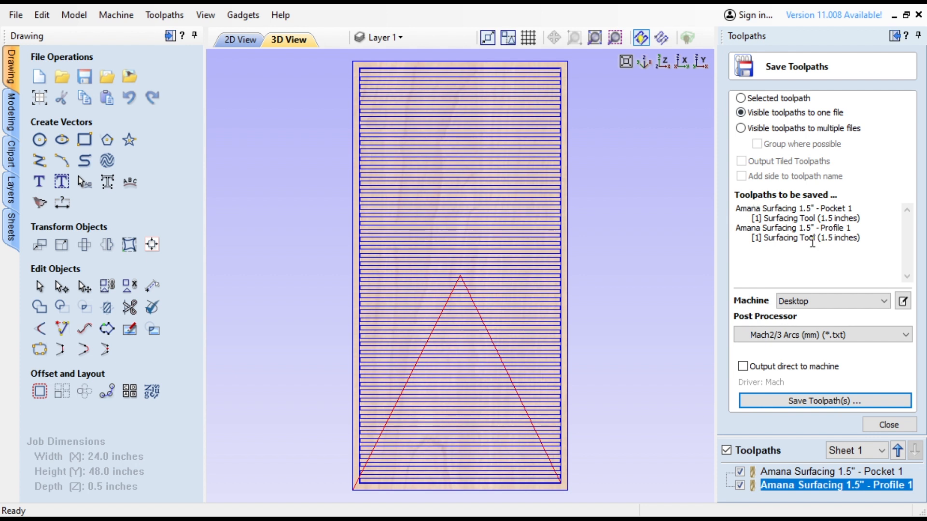
pyautogui.moveTo(808, 364)
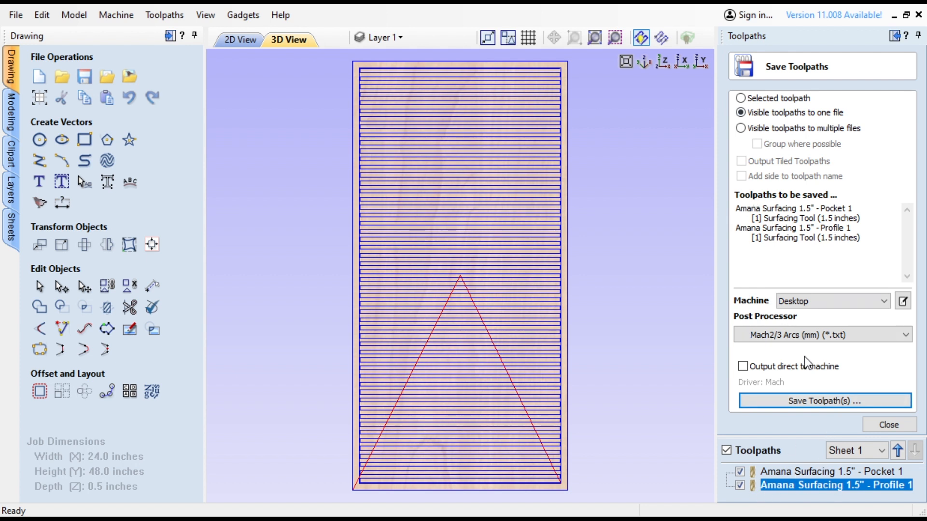
pyautogui.moveTo(774, 350)
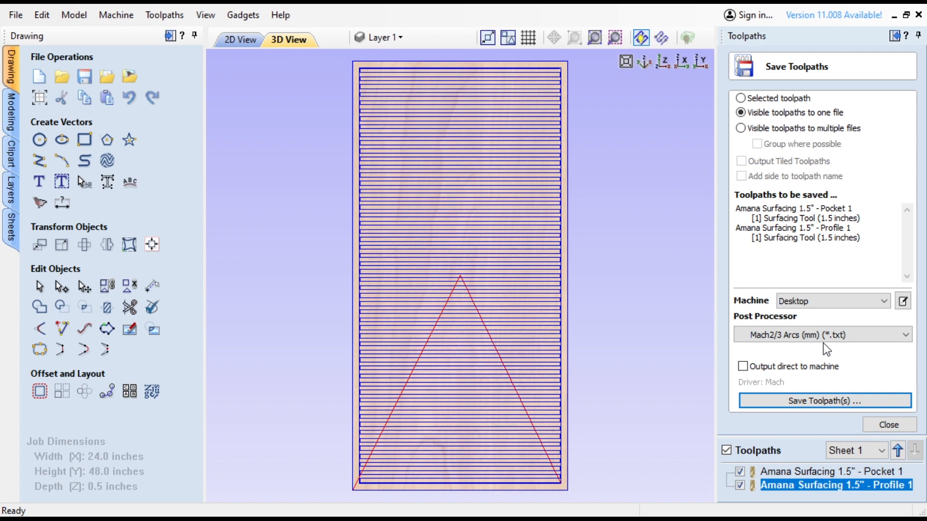
pyautogui.moveTo(824, 401)
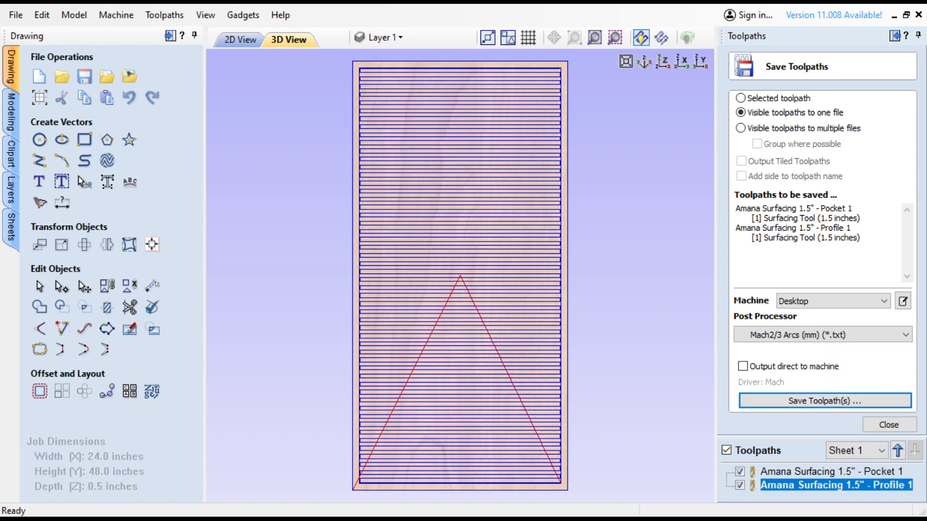
# Save the visible toolpaths to one file with the Mach2/3 Arcs (mm) post processor
pyautogui.click(823, 400)
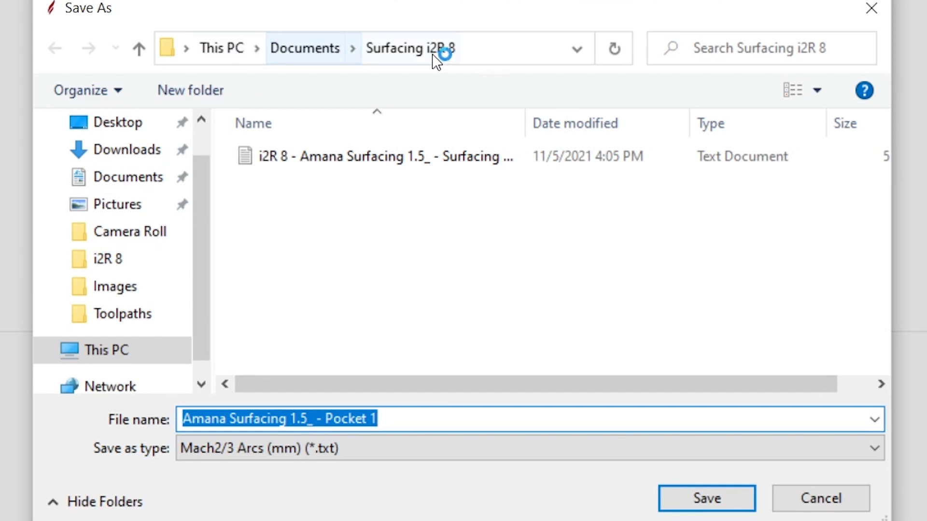
pyautogui.moveTo(412, 249)
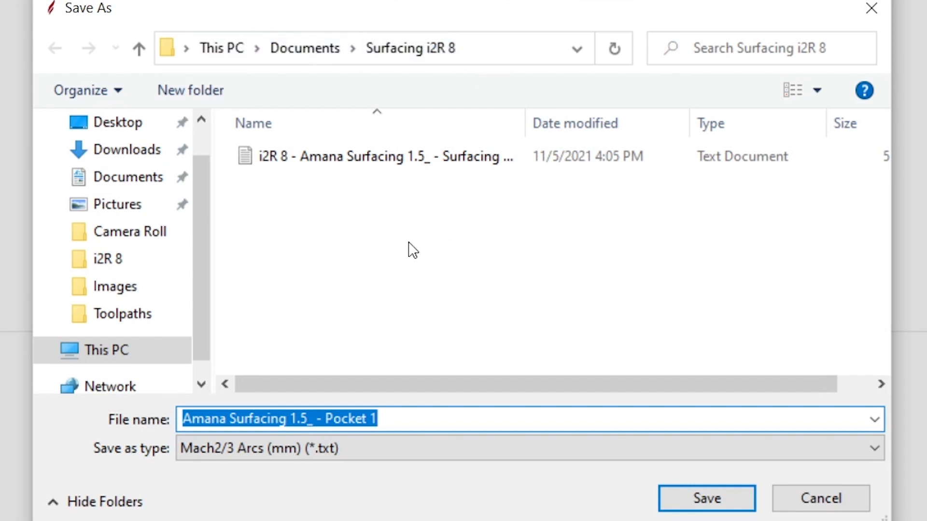
pyautogui.moveTo(337, 98)
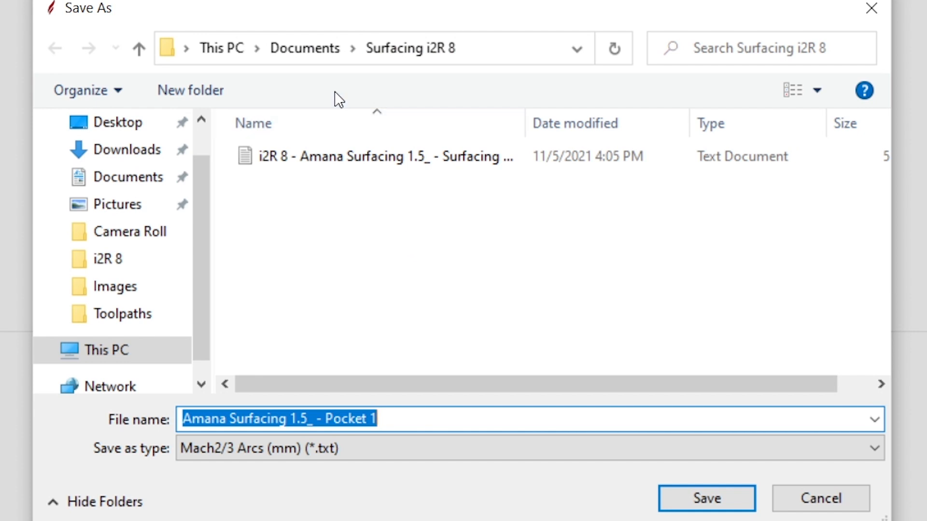
pyautogui.moveTo(409, 48)
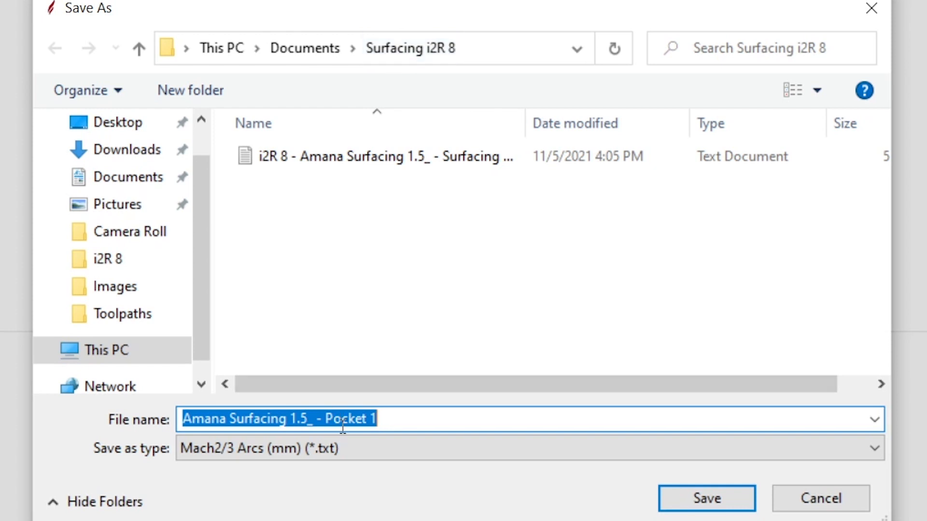
pyautogui.moveTo(305, 428)
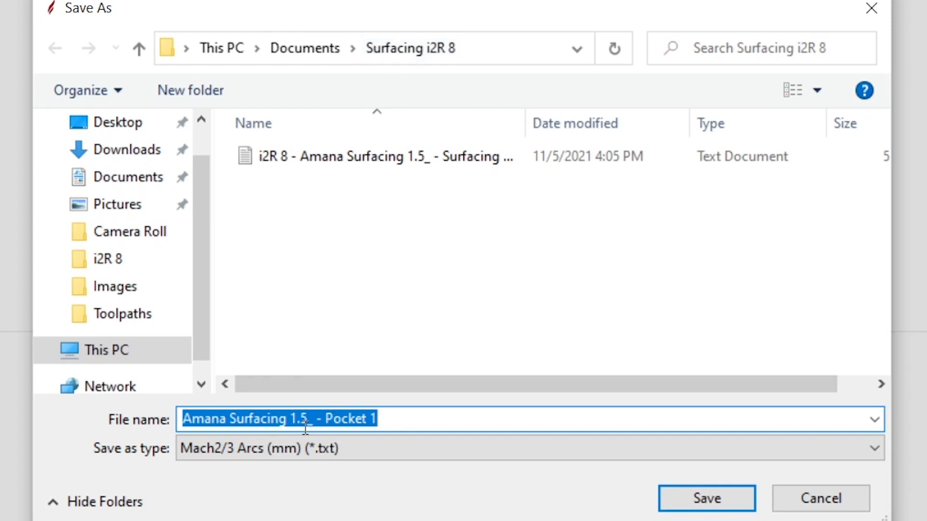
pyautogui.moveTo(394, 438)
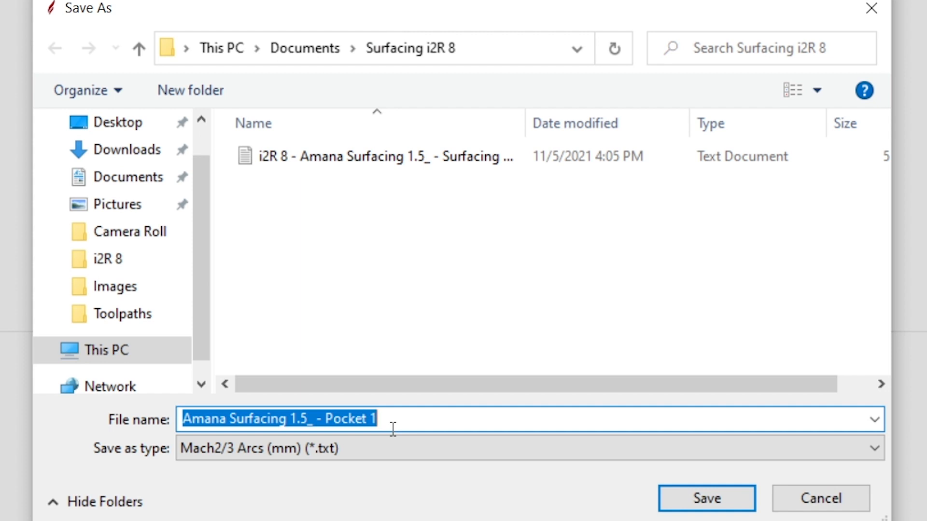
pyautogui.moveTo(390, 418)
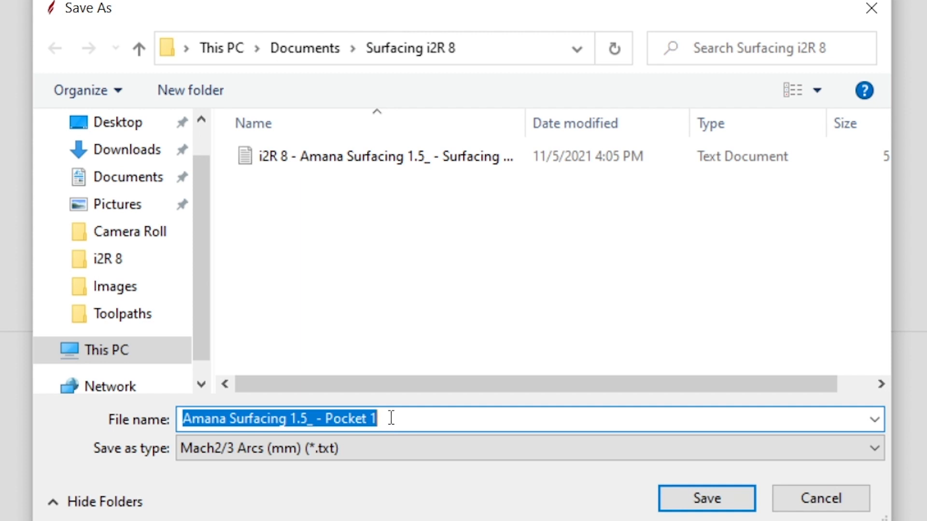
# Name the file 'i2R8 - Amana Surfacing 1.5_ - Surfacing Toolpath' and save it in the Surfacing i2R 8 folder
pyautogui.press('BackSpace')
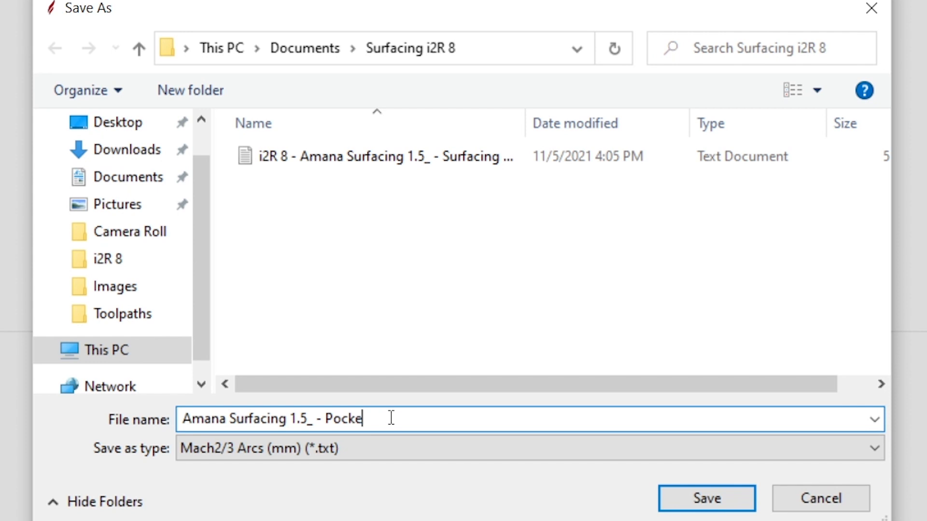
pyautogui.press('Backspace')
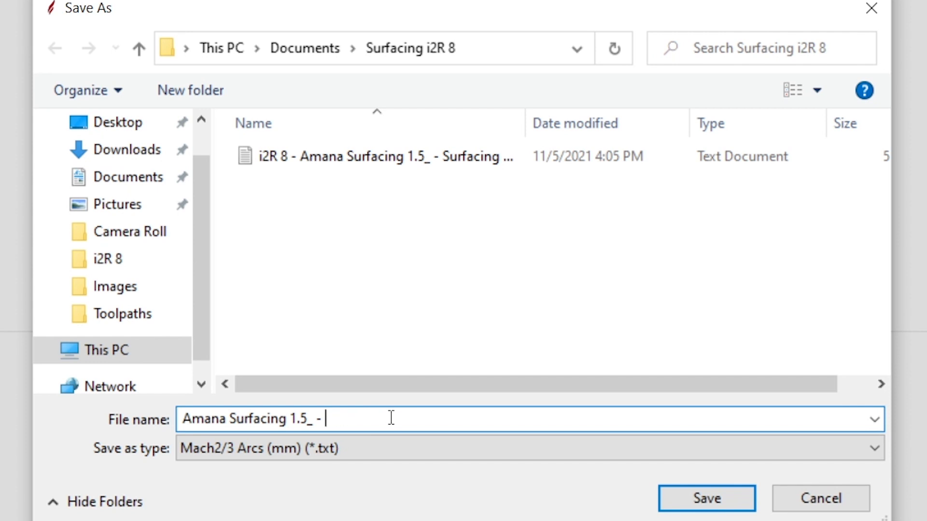
pyautogui.write('Surf')
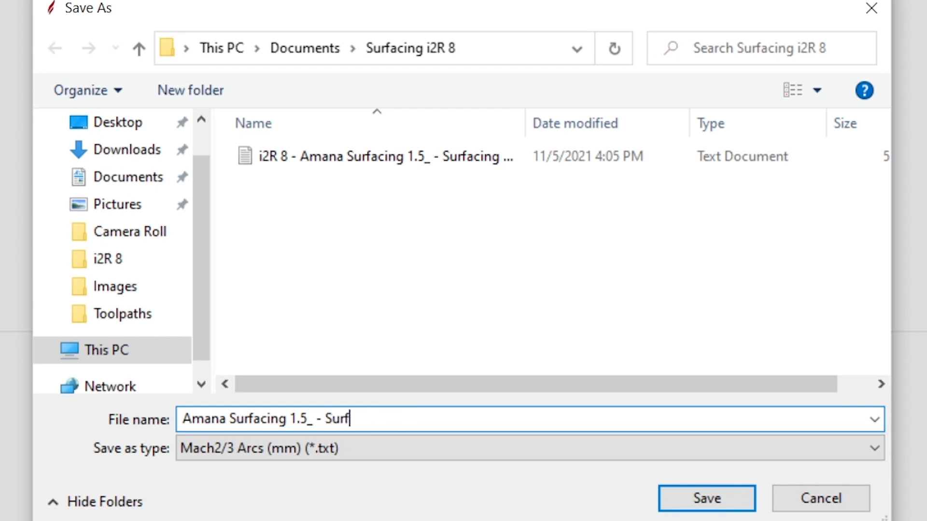
pyautogui.write('acing To')
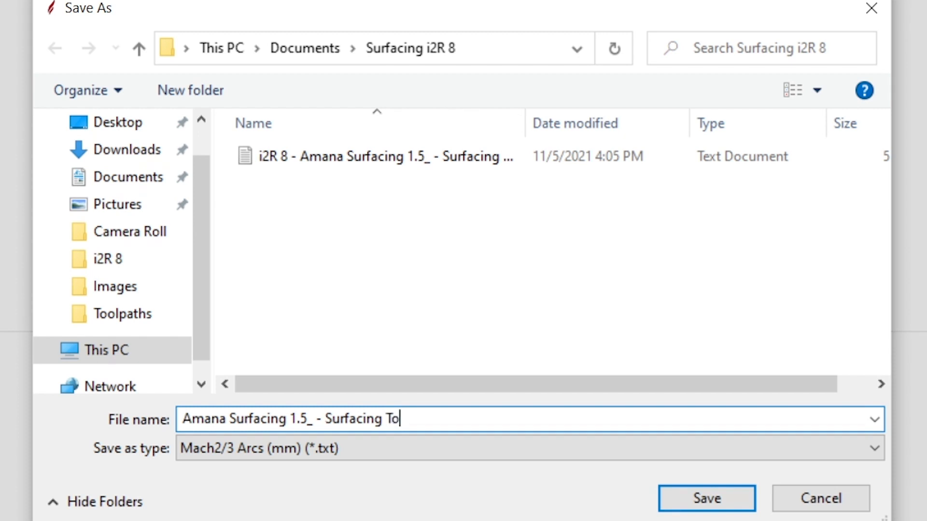
pyautogui.write('lpath')
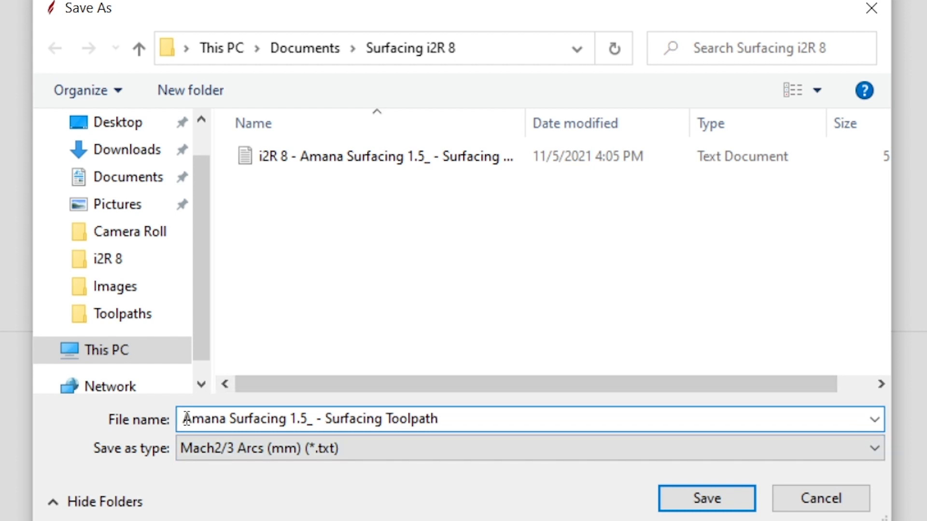
pyautogui.write('i2R8')
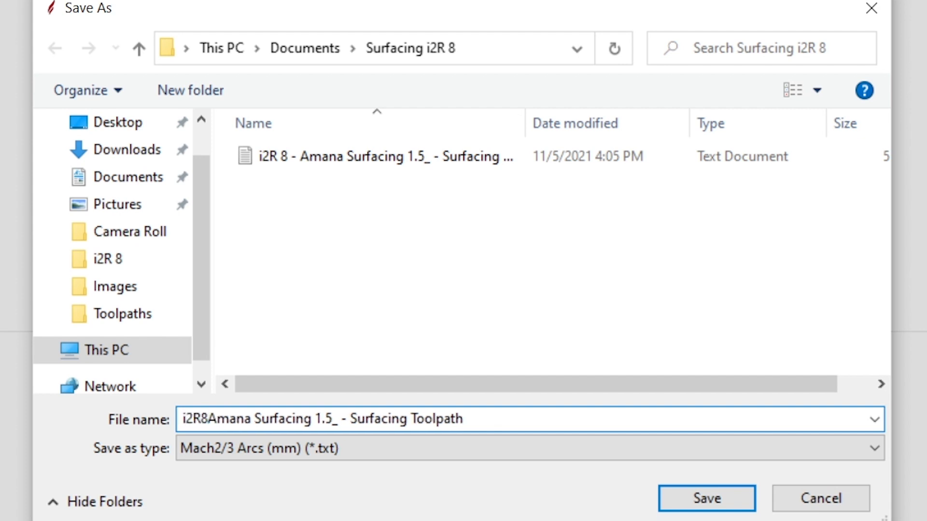
pyautogui.click(378, 157)
pyautogui.write(' - ')
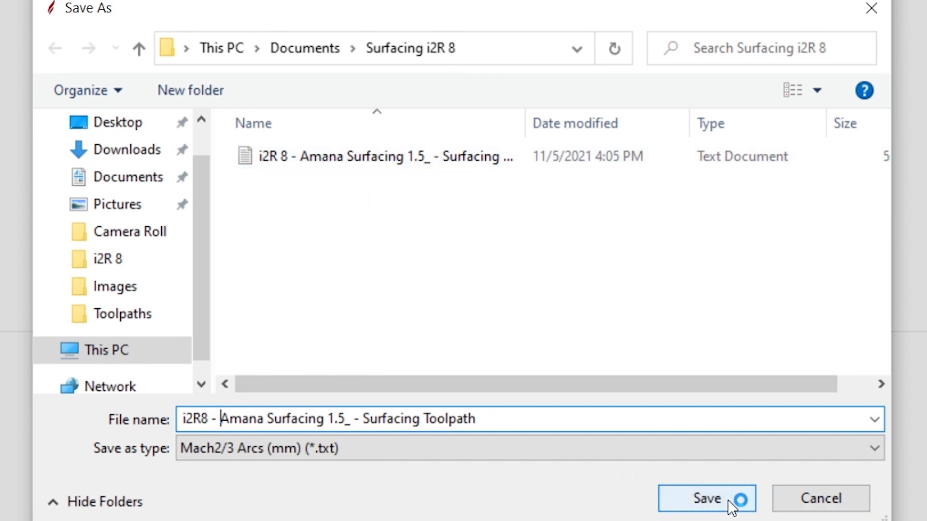
pyautogui.click(706, 499)
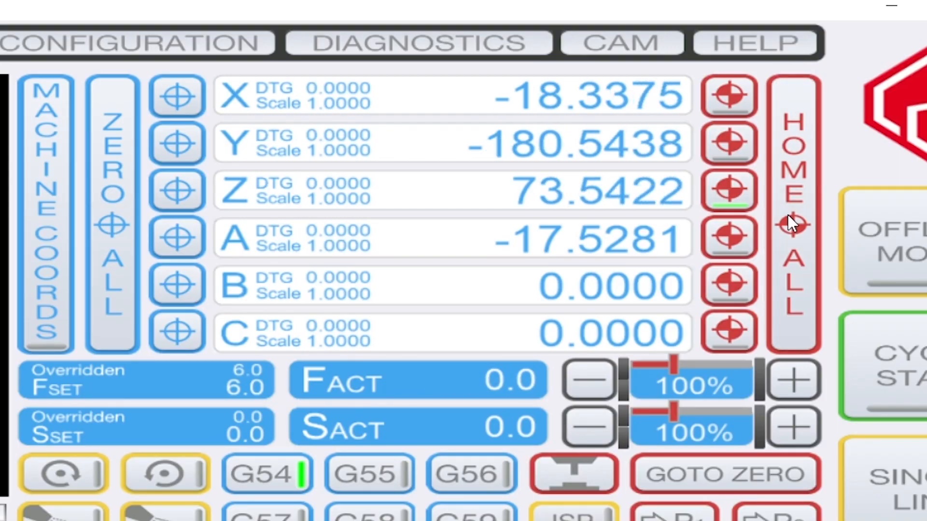
# Jog the machine into place and zero the X and Y axis readouts as work zero
pyautogui.click(174, 95)
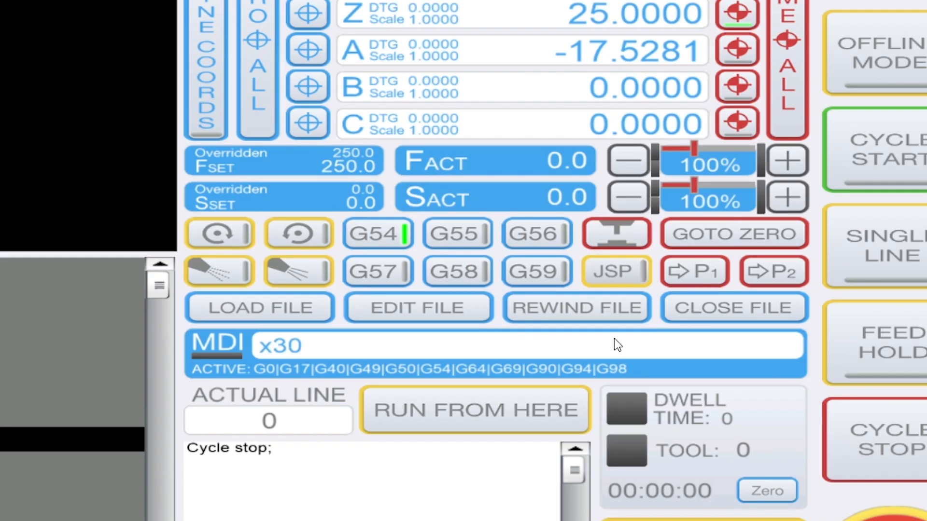
pyautogui.write('5y6')
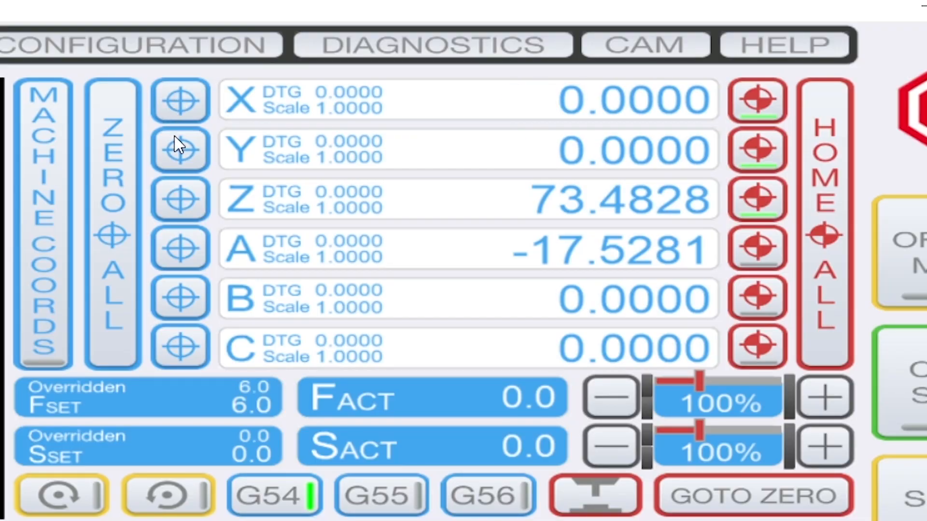
pyautogui.click(644, 44)
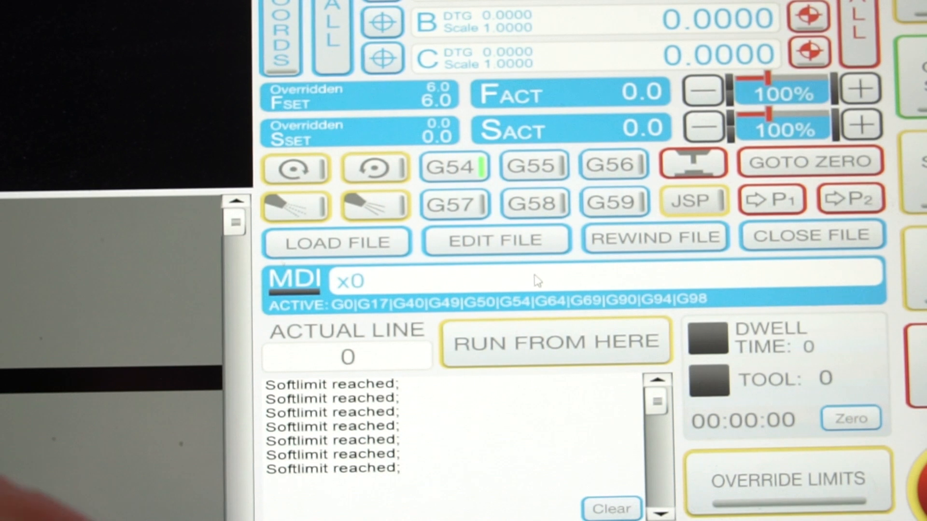
# Send the machine to Y zero with a y0 MDI command
pyautogui.write('y0')
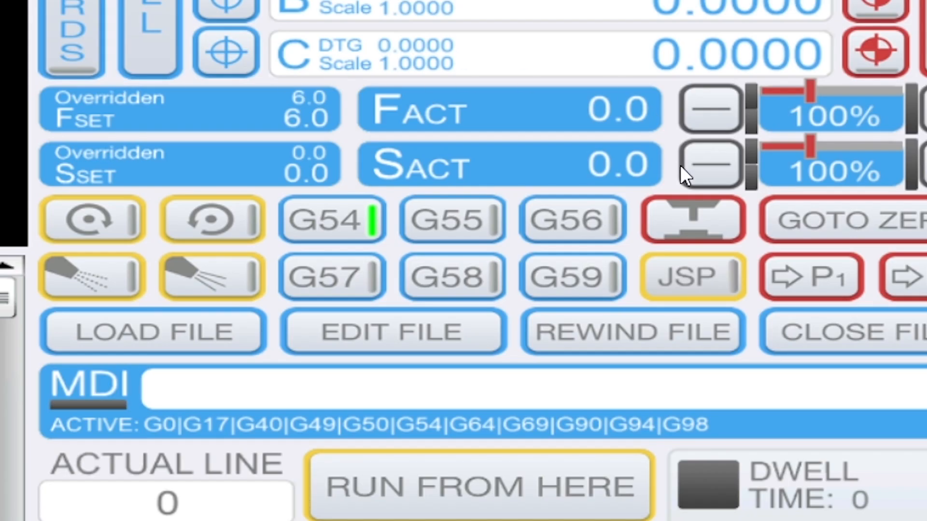
pyautogui.moveTo(704, 222)
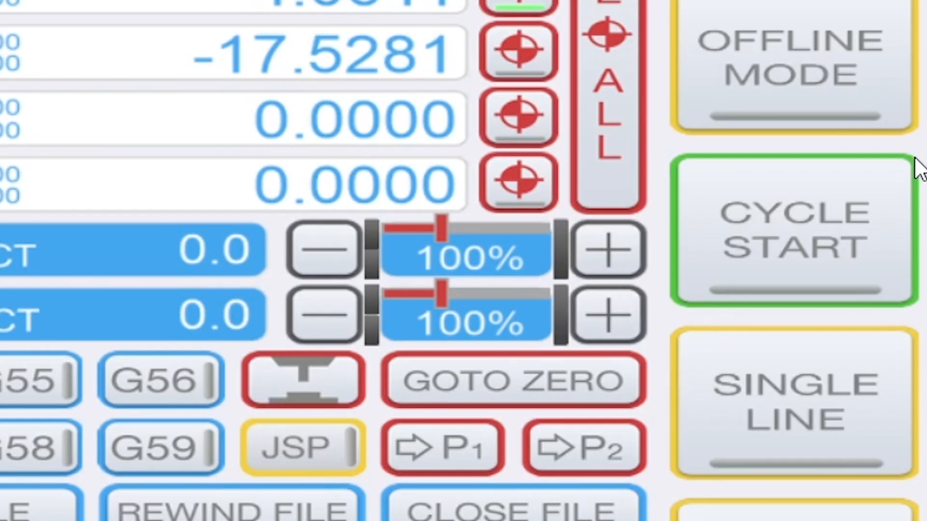
pyautogui.moveTo(892, 195)
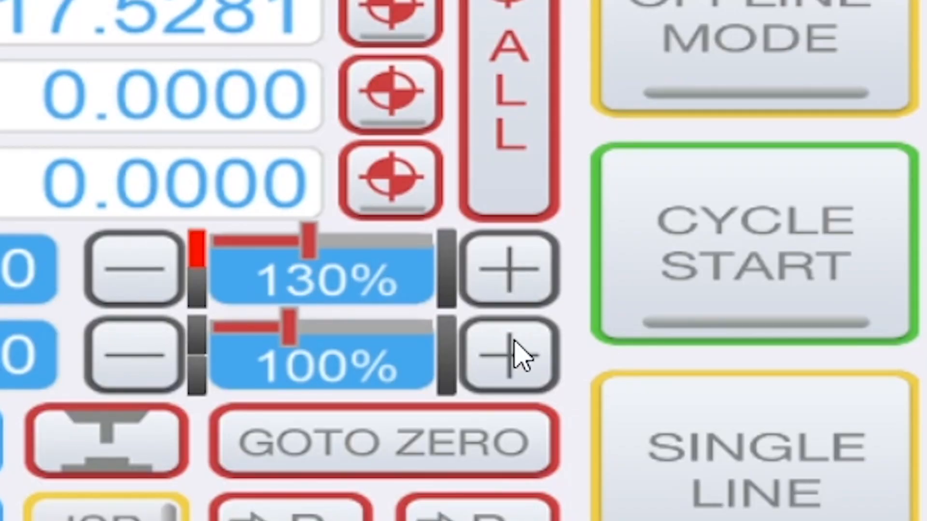
# Set the spindle override to 110% and the feed override to 140%
pyautogui.click(505, 355)
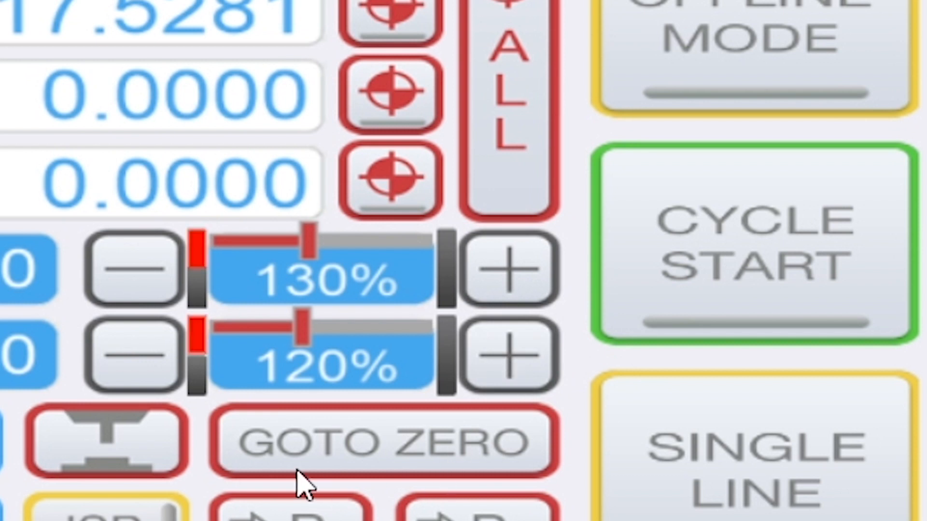
pyautogui.click(131, 357)
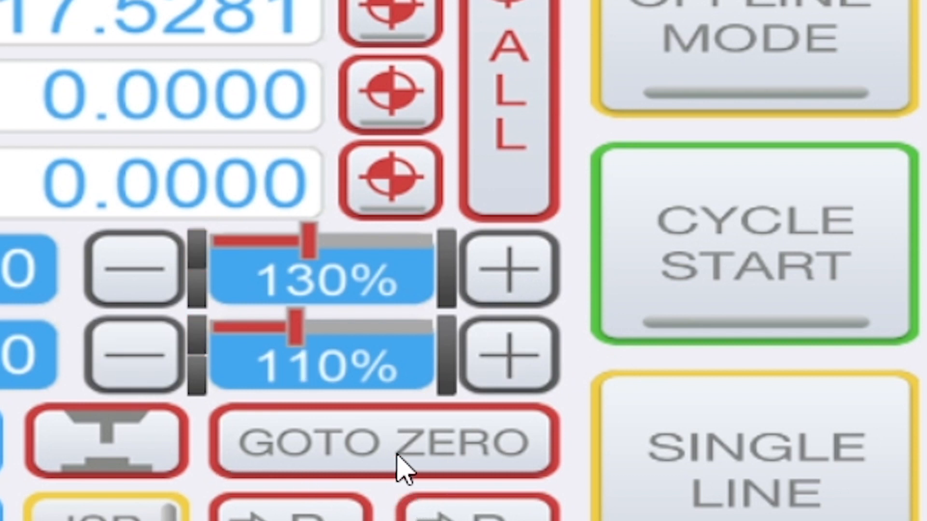
pyautogui.click(505, 270)
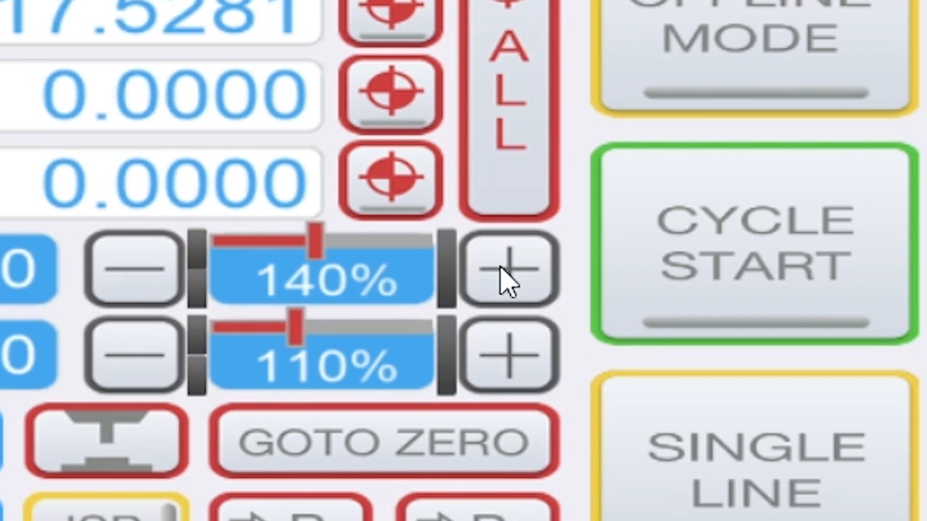